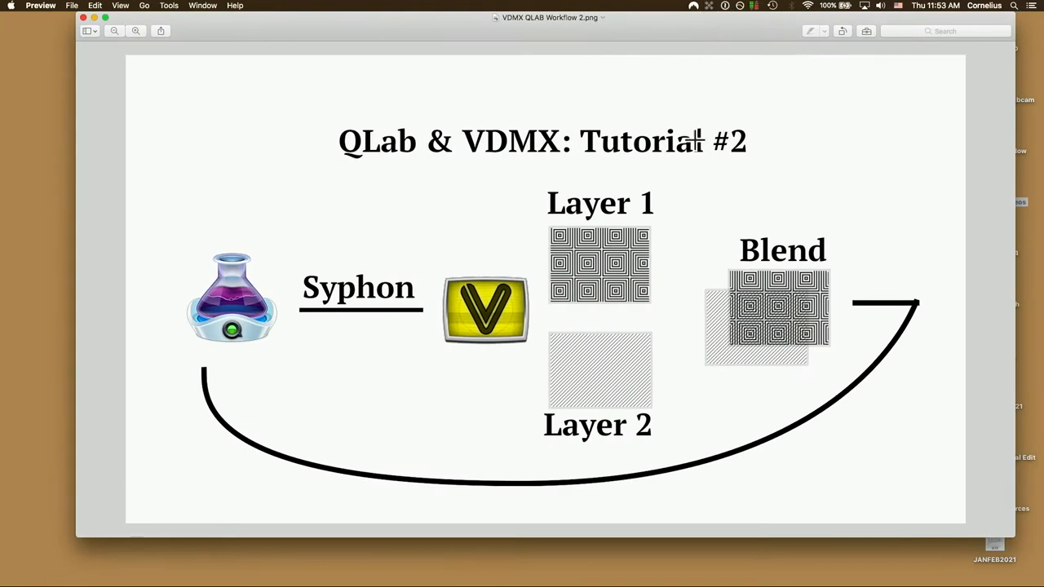
mouse_move(347, 294)
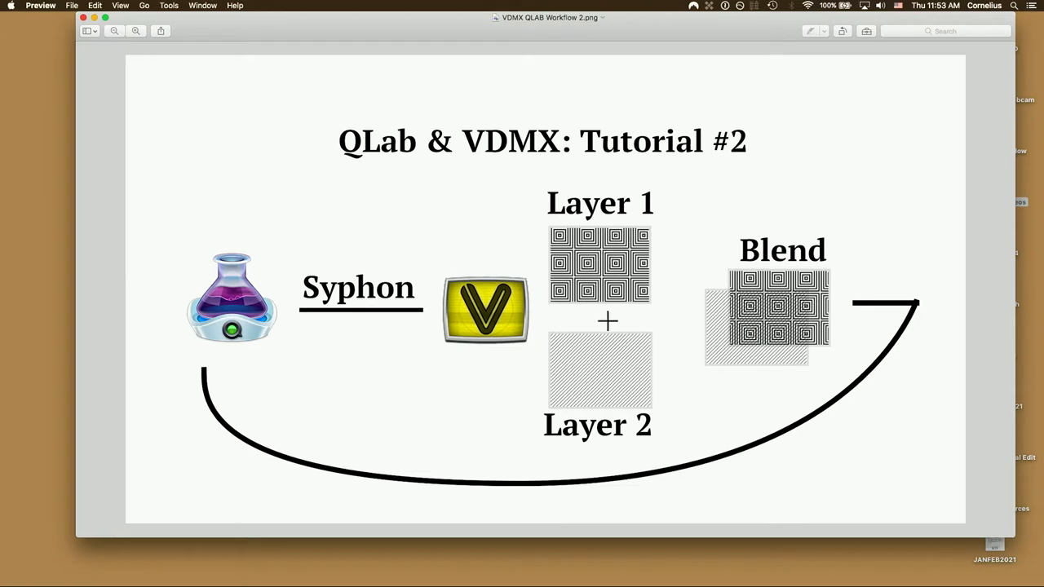
mouse_move(929, 354)
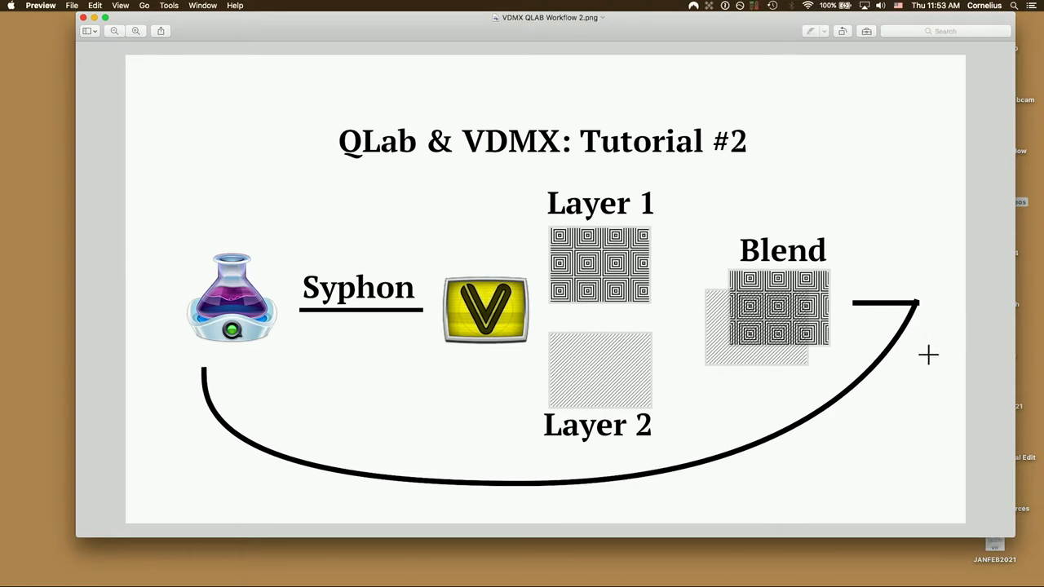
mouse_move(173, 248)
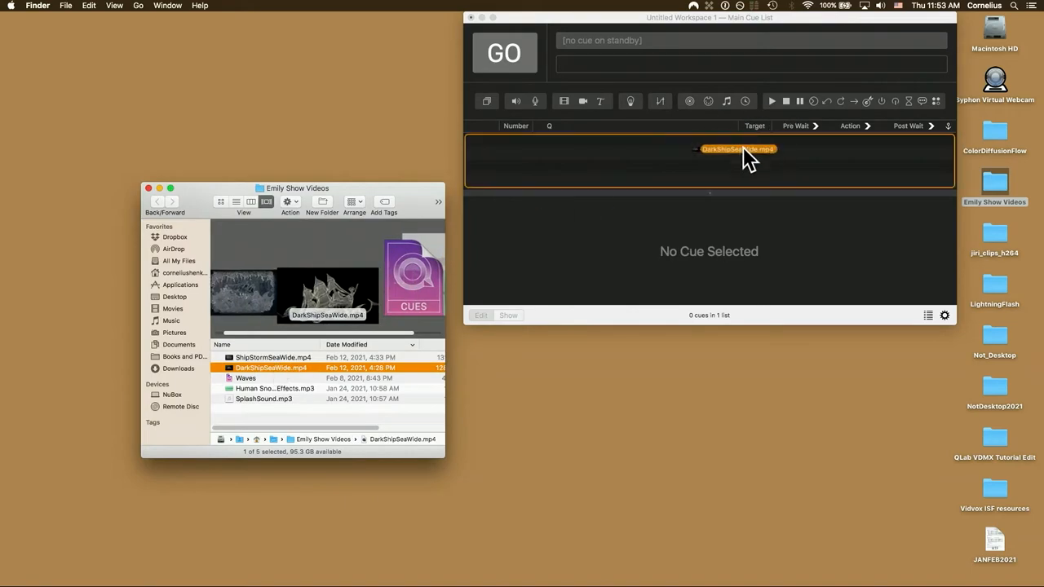
Add DarkShipSeaWide.mp4 as video cue 1 and switch the workspace into demo mode.
click(30, 5)
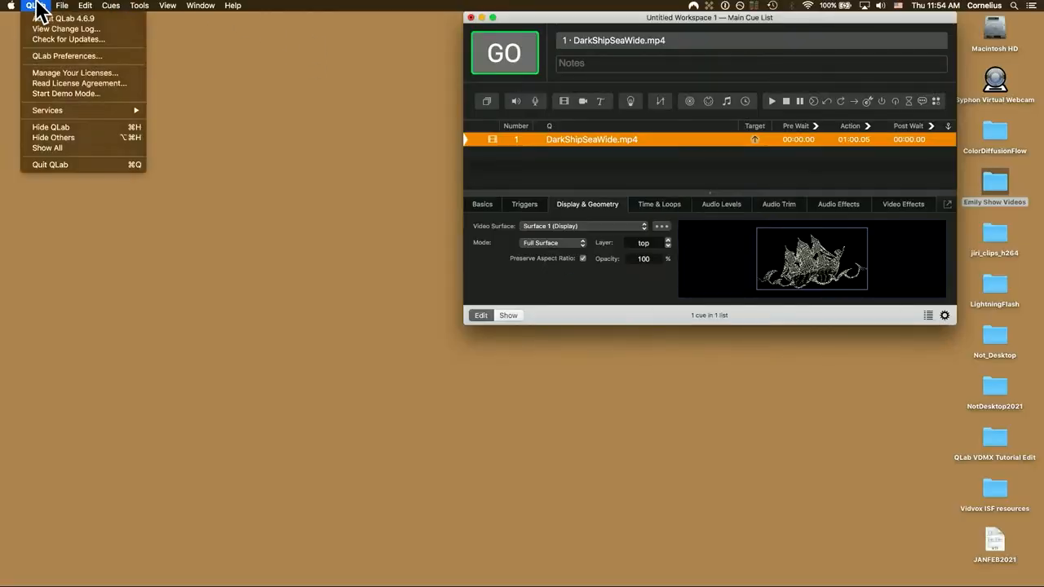
click(66, 93)
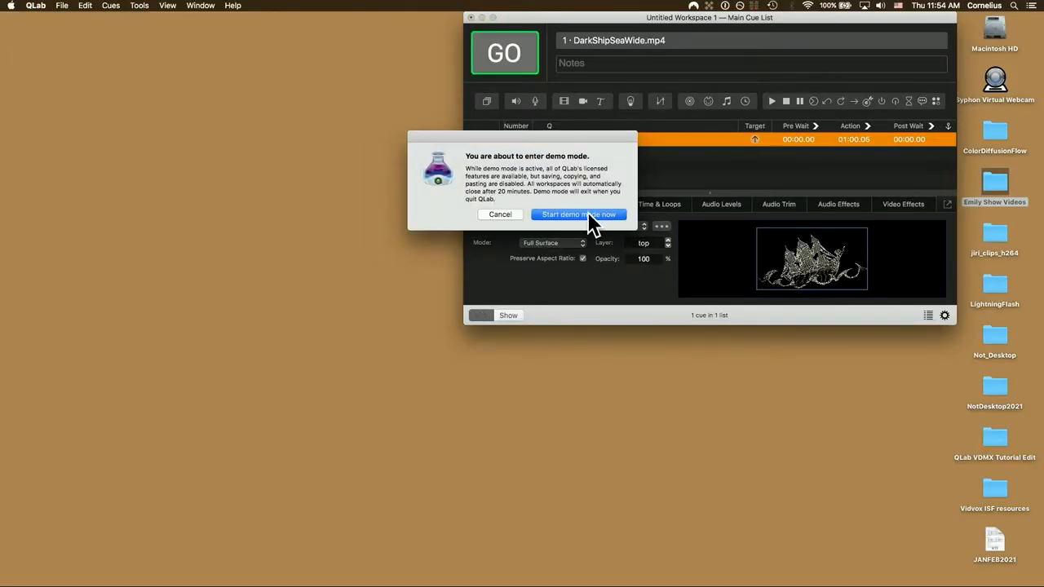
click(578, 214)
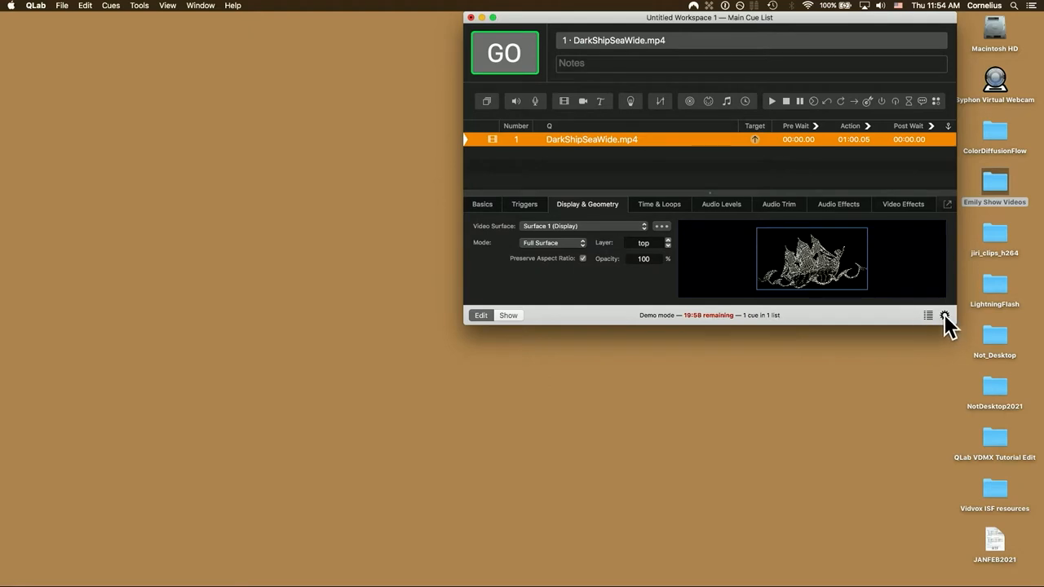
Create a 1920×1080 'QLab Syphon Out' video surface assigned to the Syphon screen.
click(944, 315)
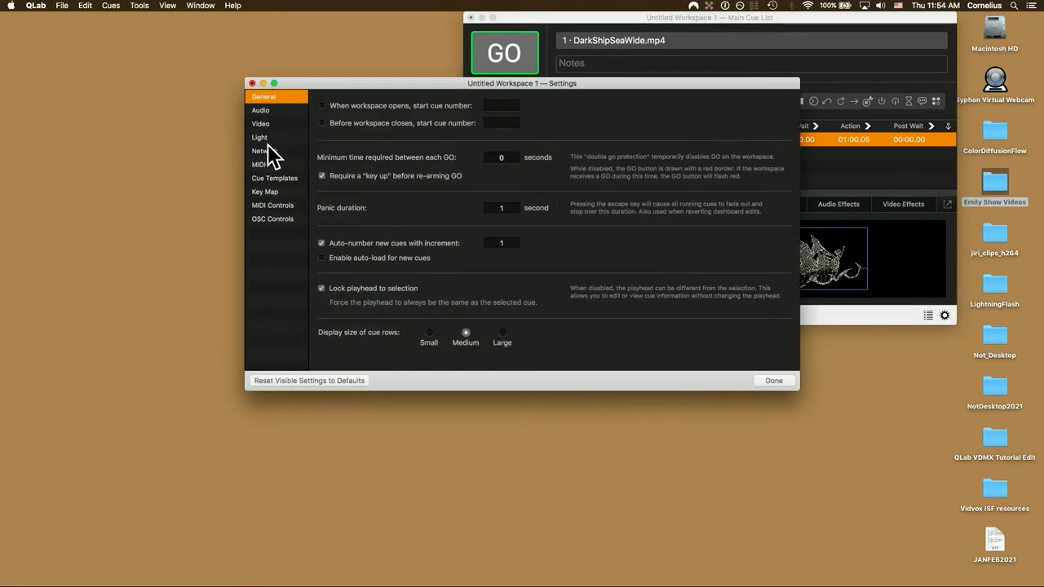
click(260, 123)
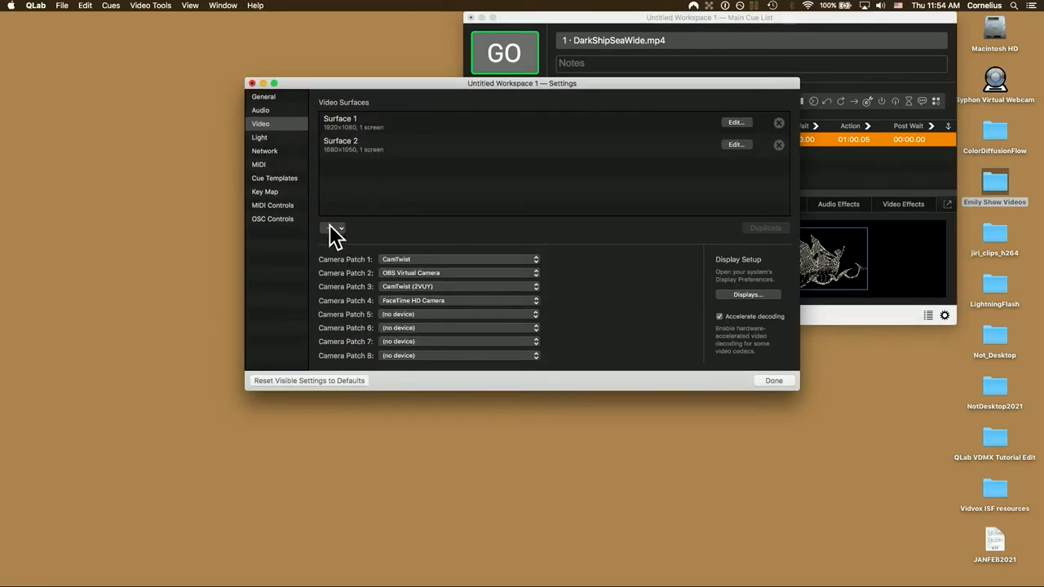
click(329, 227)
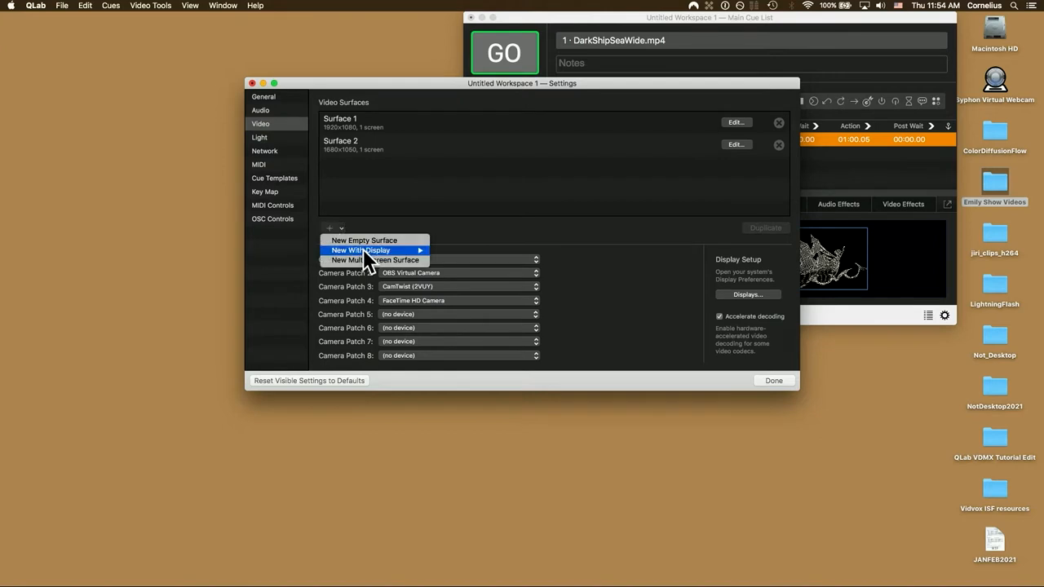
click(364, 239)
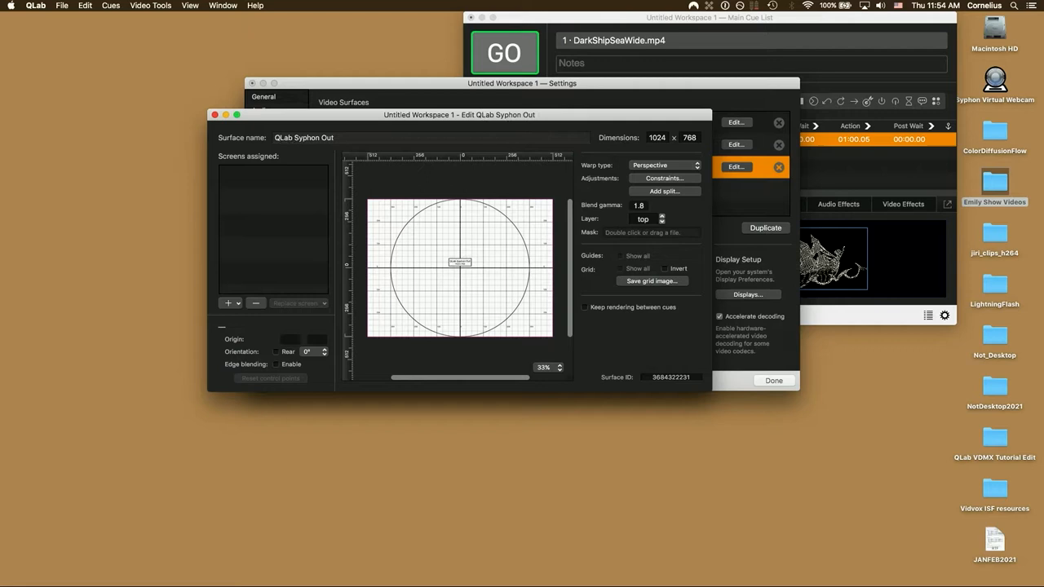
click(228, 303)
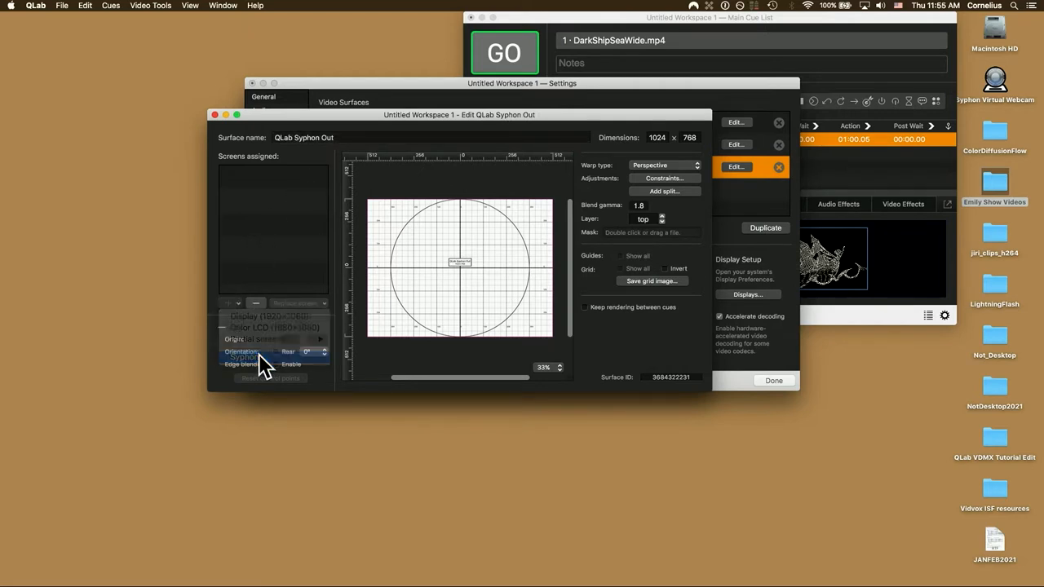
click(242, 357)
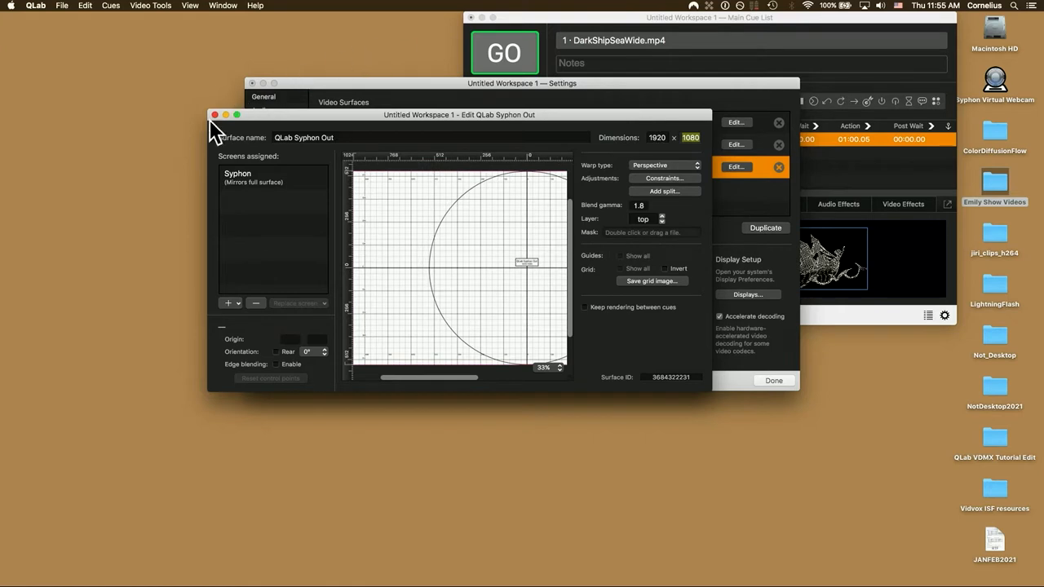
click(772, 381)
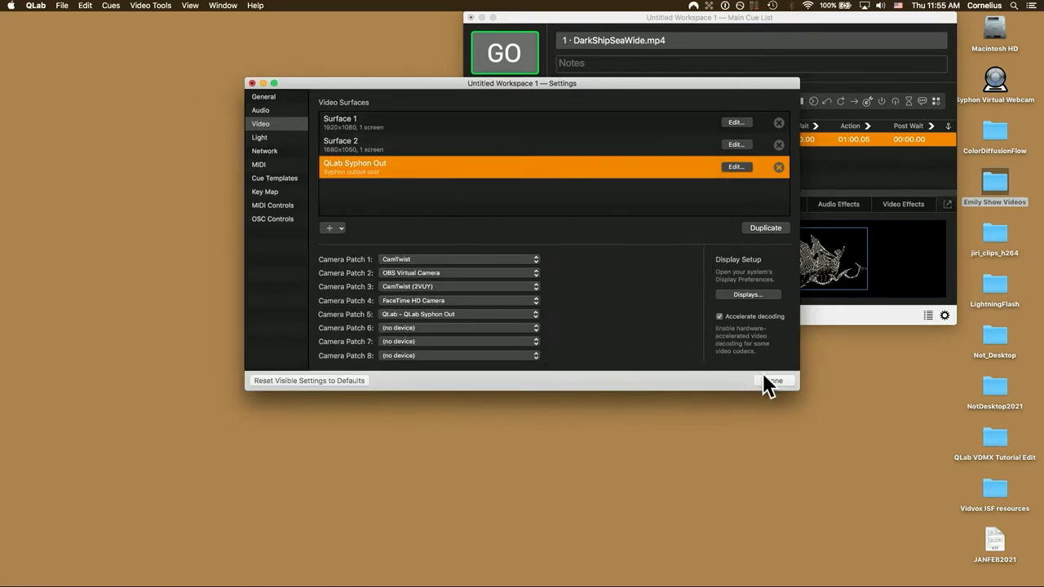
click(774, 381)
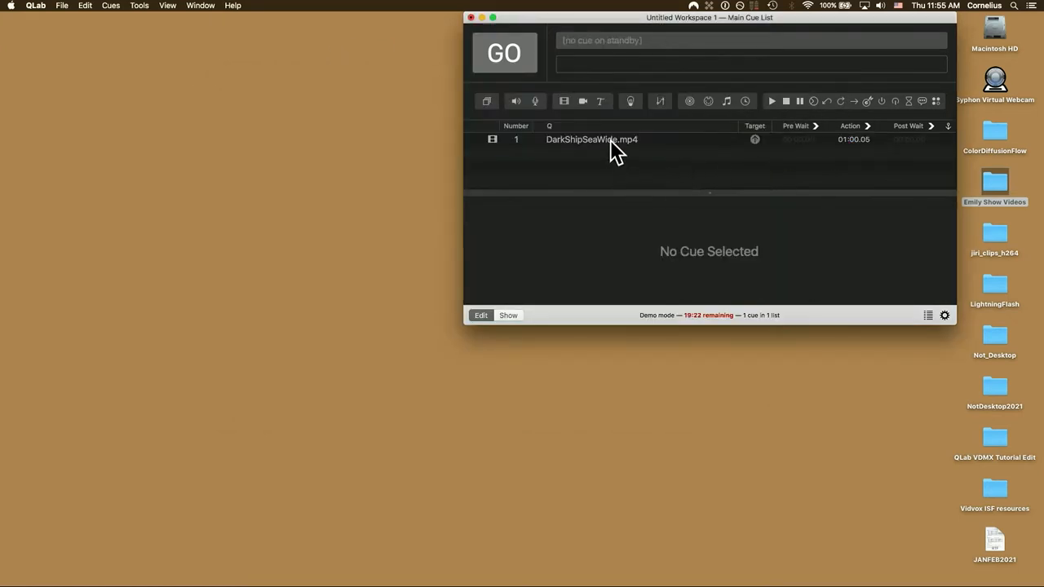
Route cue 1's video to the QLab Syphon Out surface, then launch VDMX5 via Spotlight.
click(592, 138)
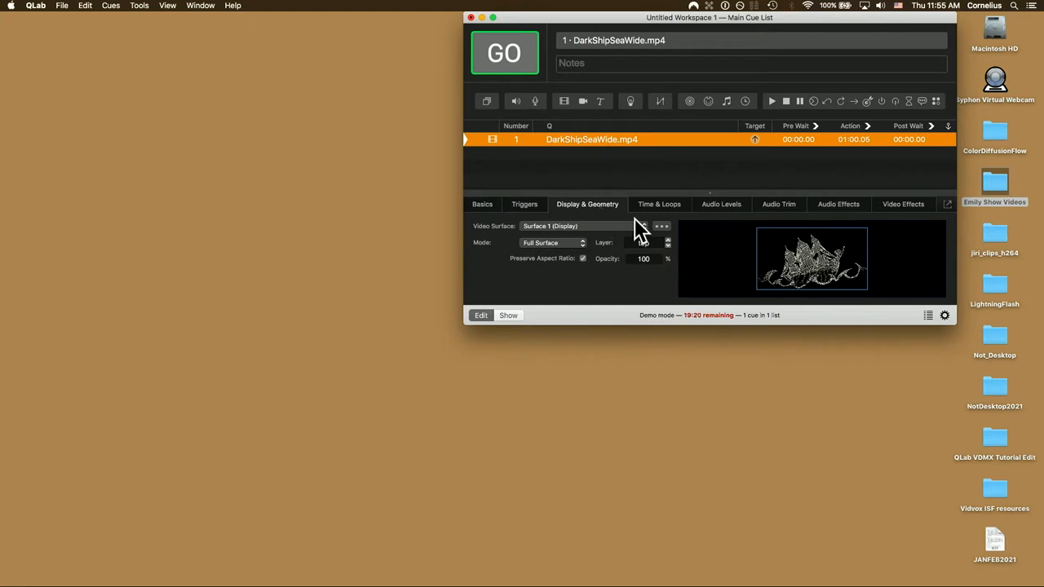
click(581, 226)
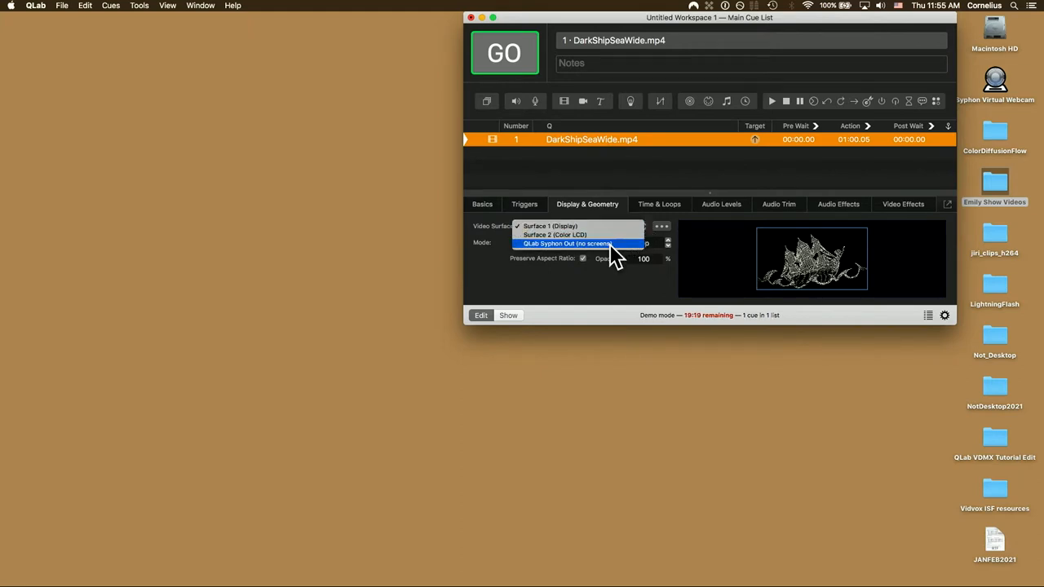
click(567, 243)
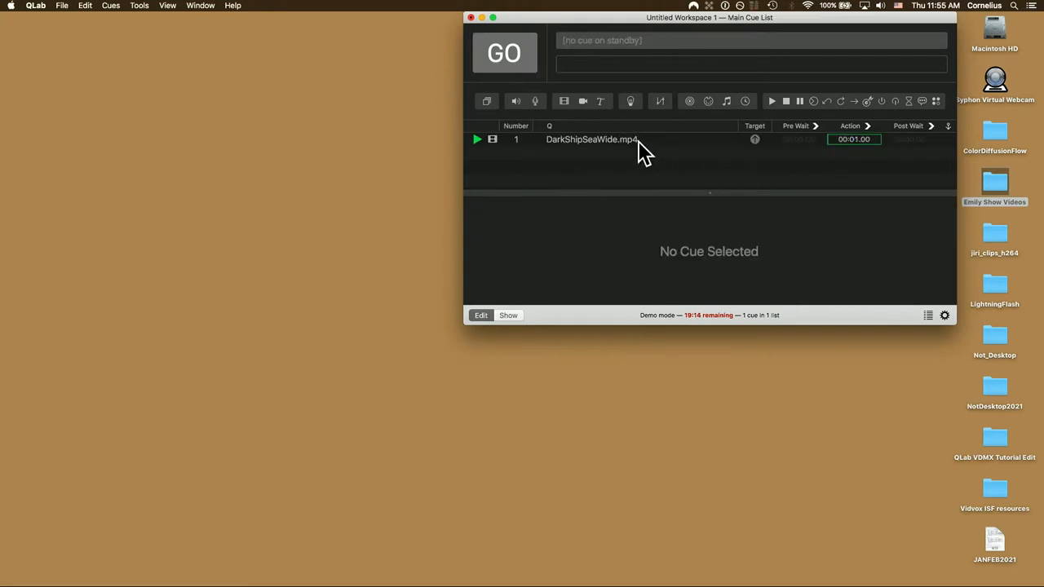
click(592, 138)
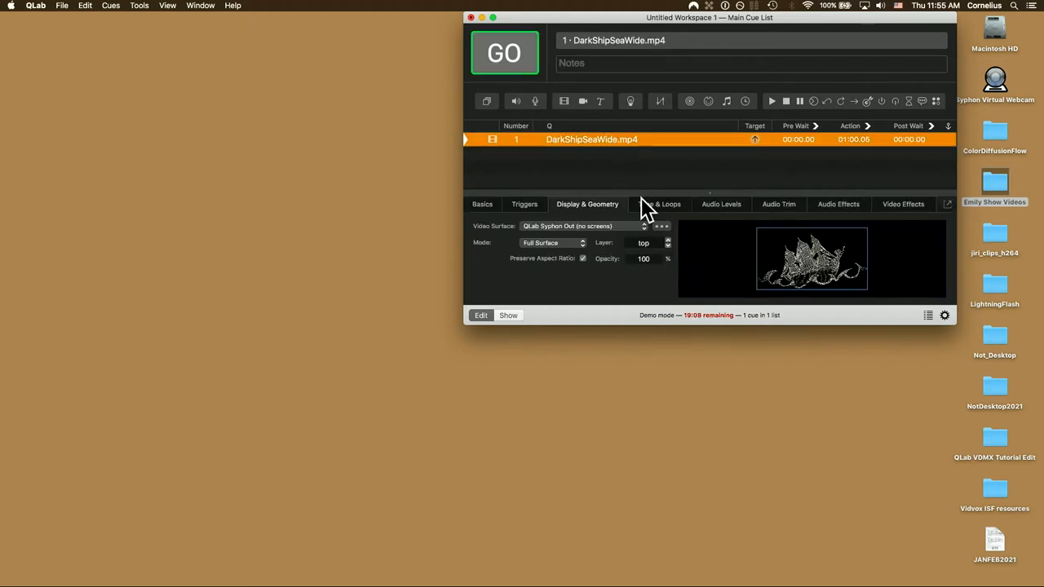
click(659, 203)
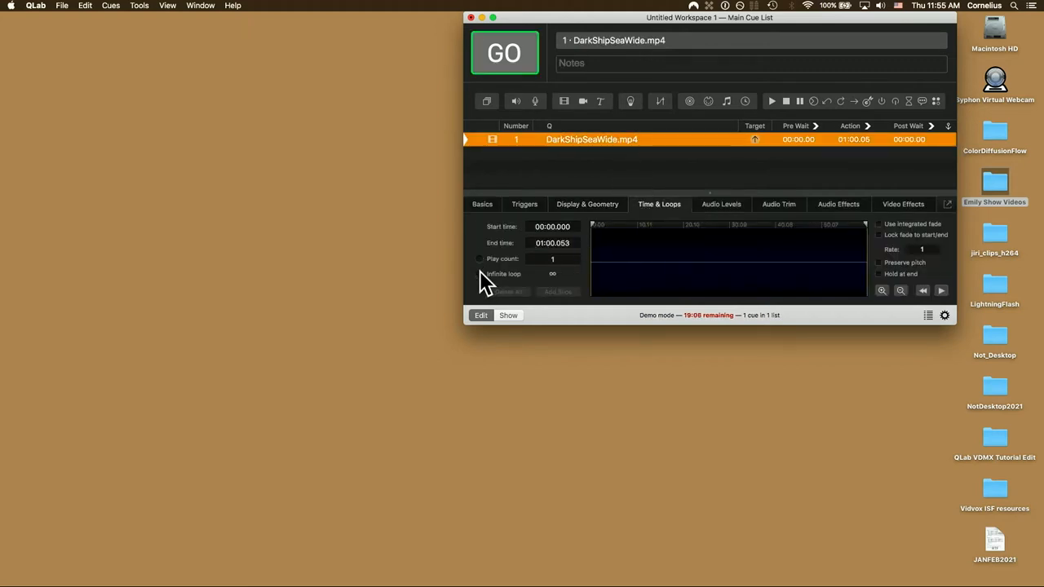
click(586, 204)
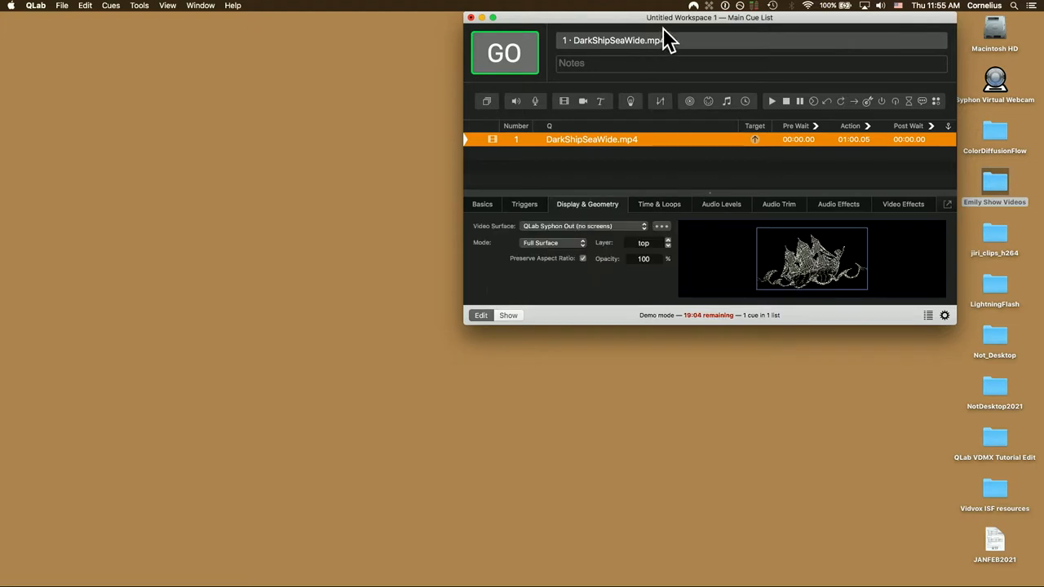
text(vdmX5)
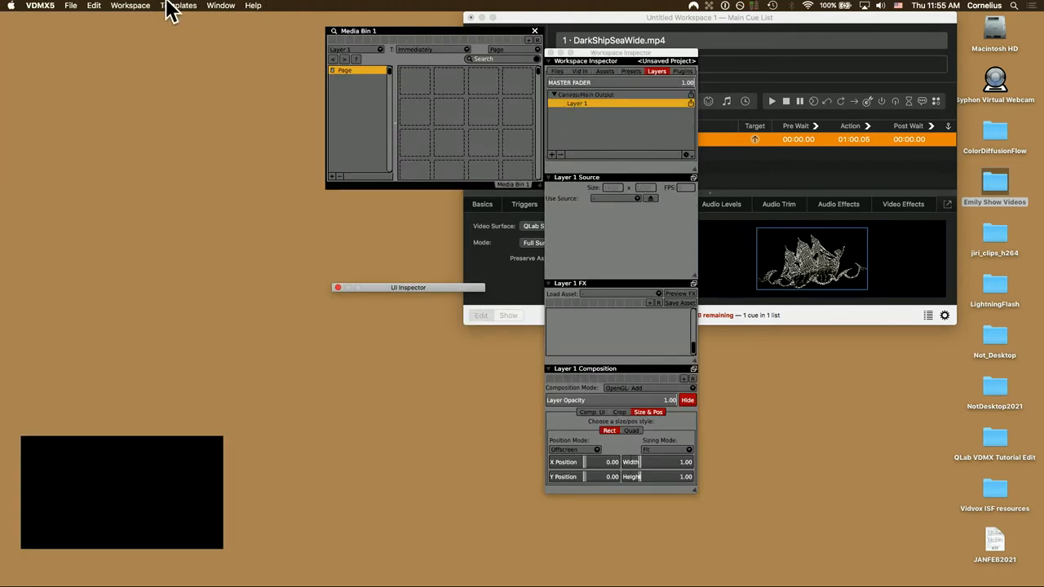
Load VDMX5's Syphon Player template and publish the VideoOut layer and main output over Syphon.
click(178, 6)
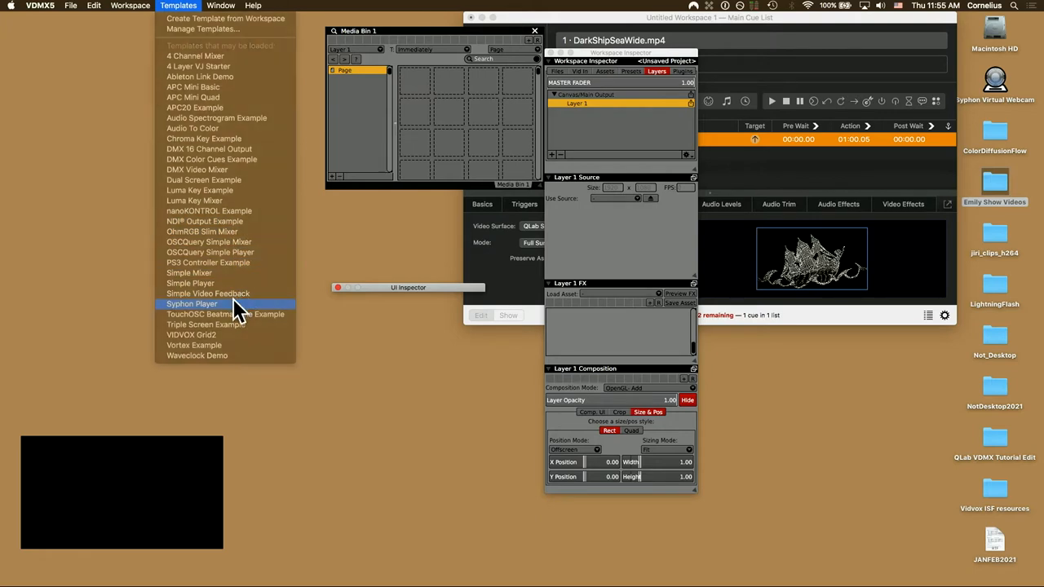
click(192, 303)
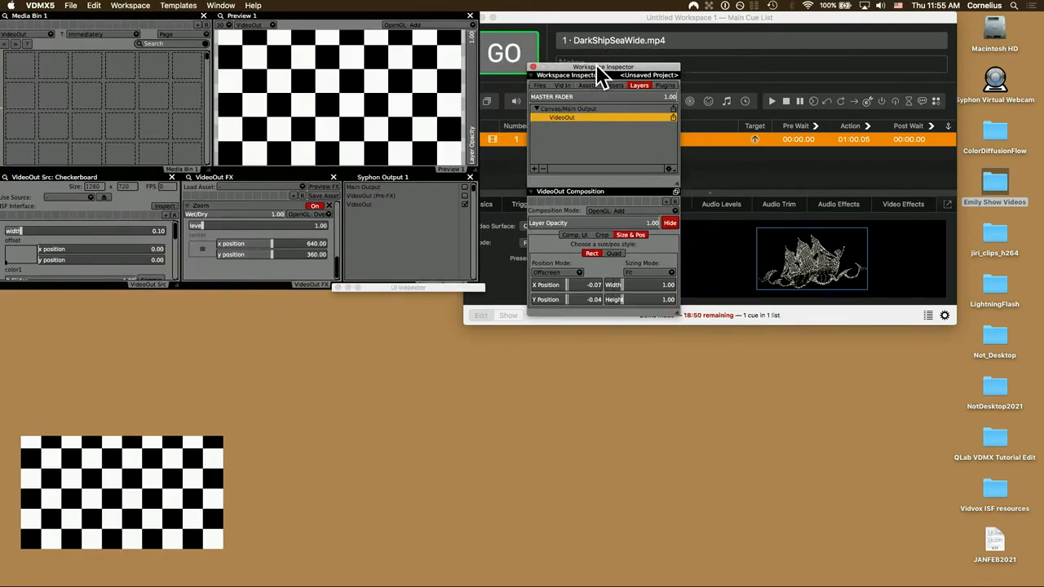
drag(602, 67, 343, 312)
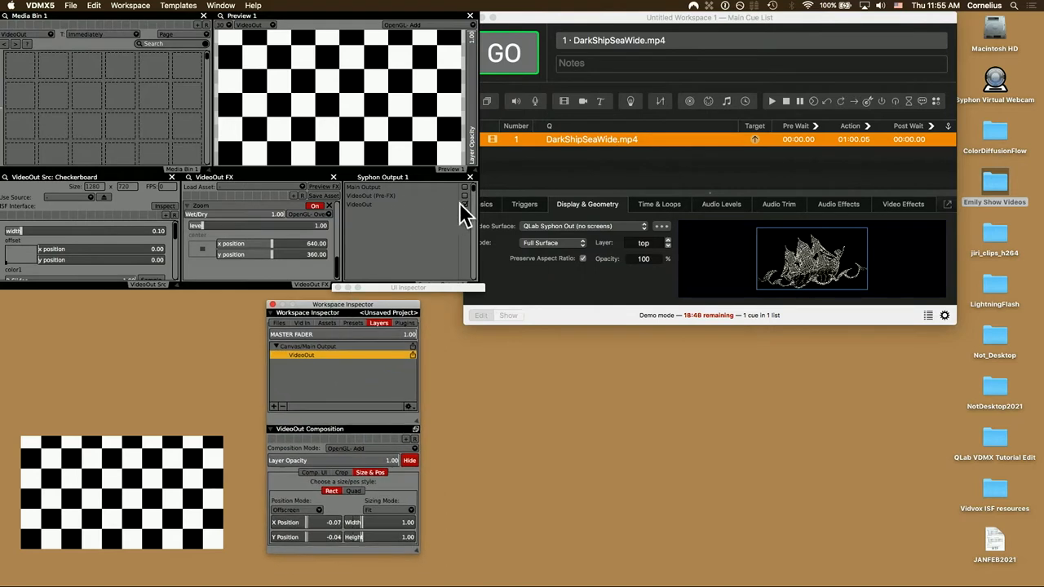
click(383, 205)
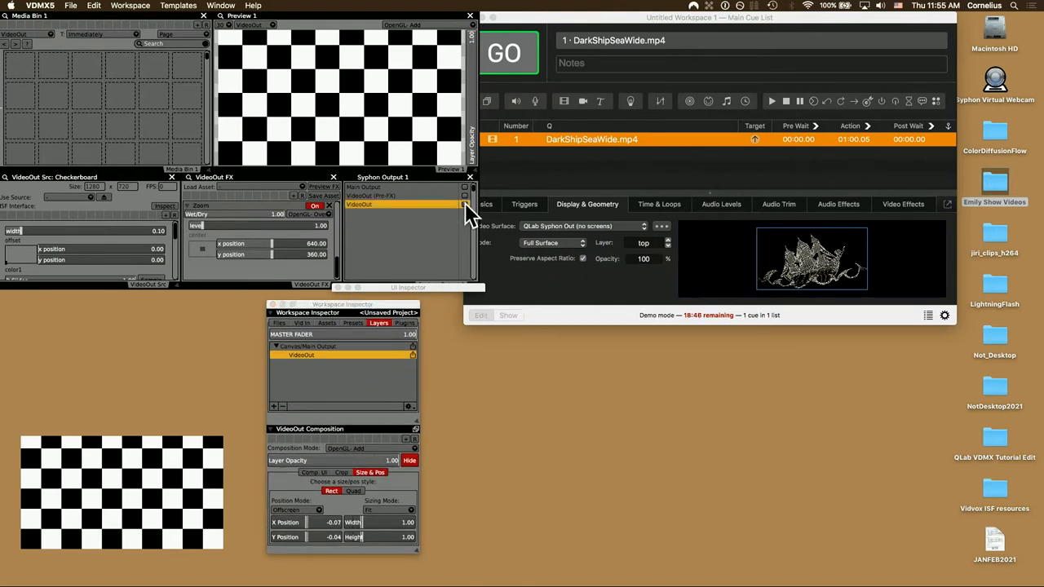
click(465, 187)
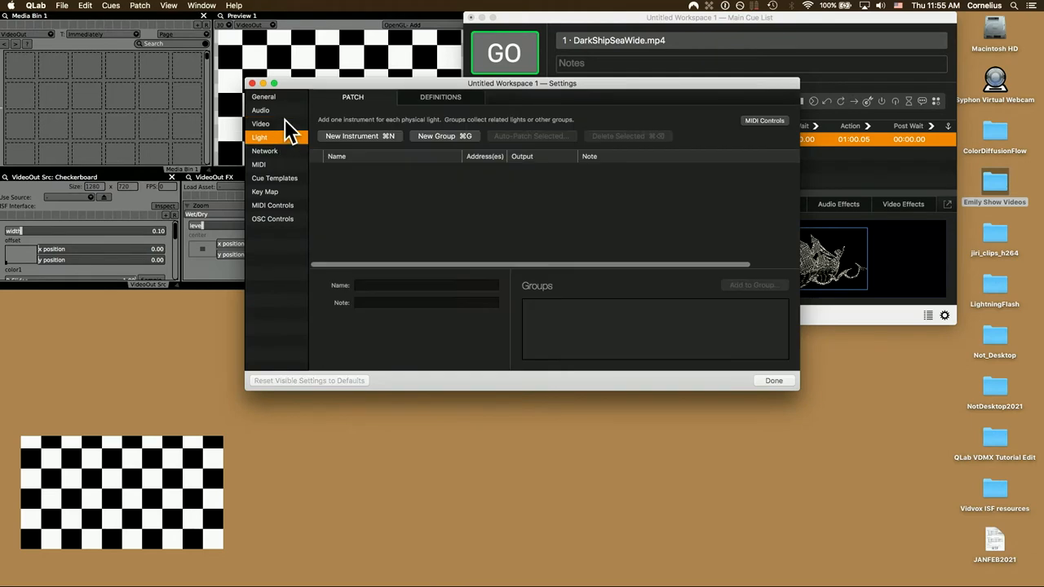
click(260, 124)
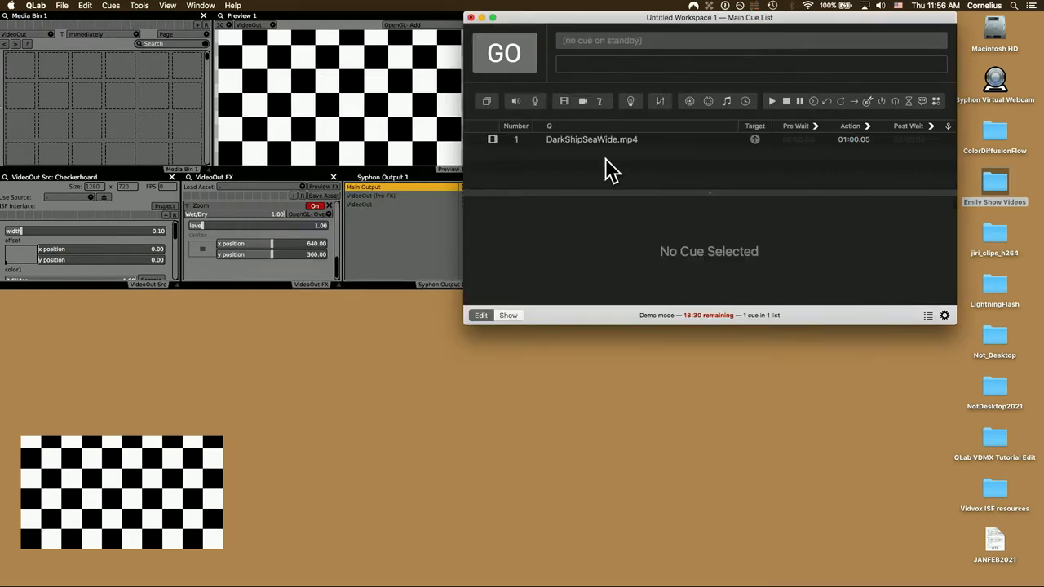
Add camera cue 2 taking its image from '1 - VDMX5 - Main Output'.
click(582, 101)
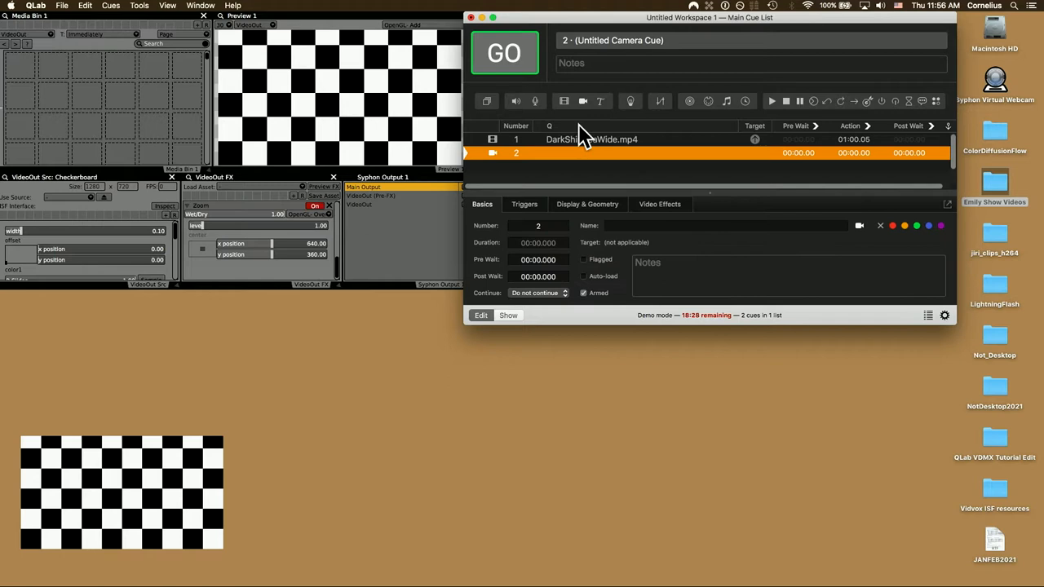
click(587, 204)
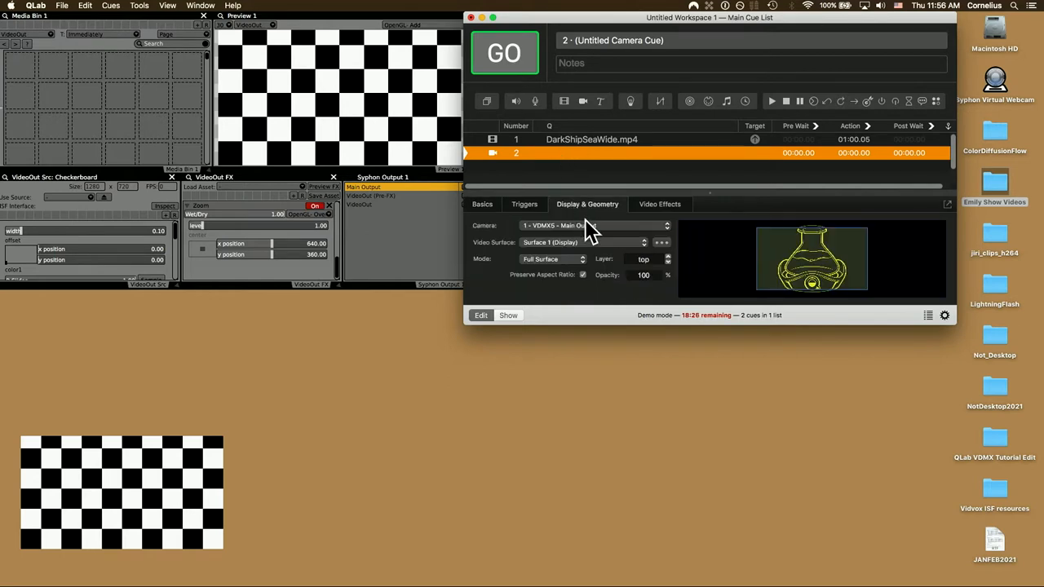
click(593, 225)
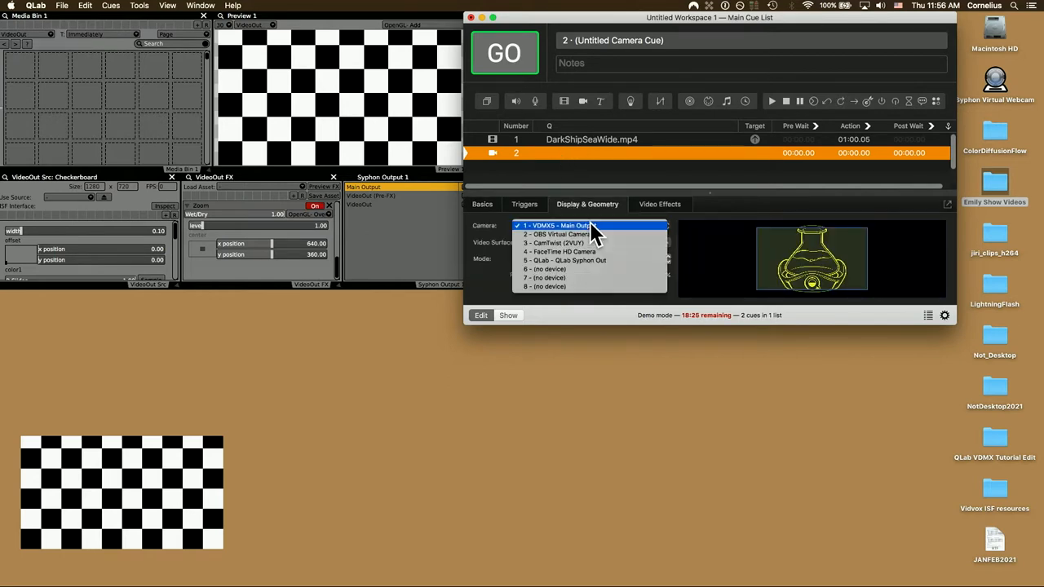
click(559, 225)
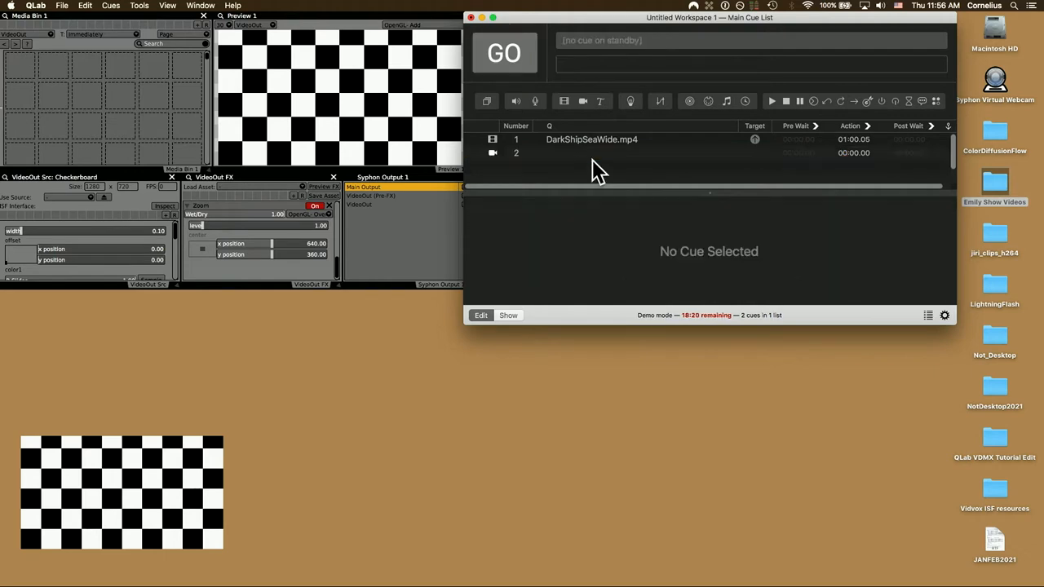
click(591, 139)
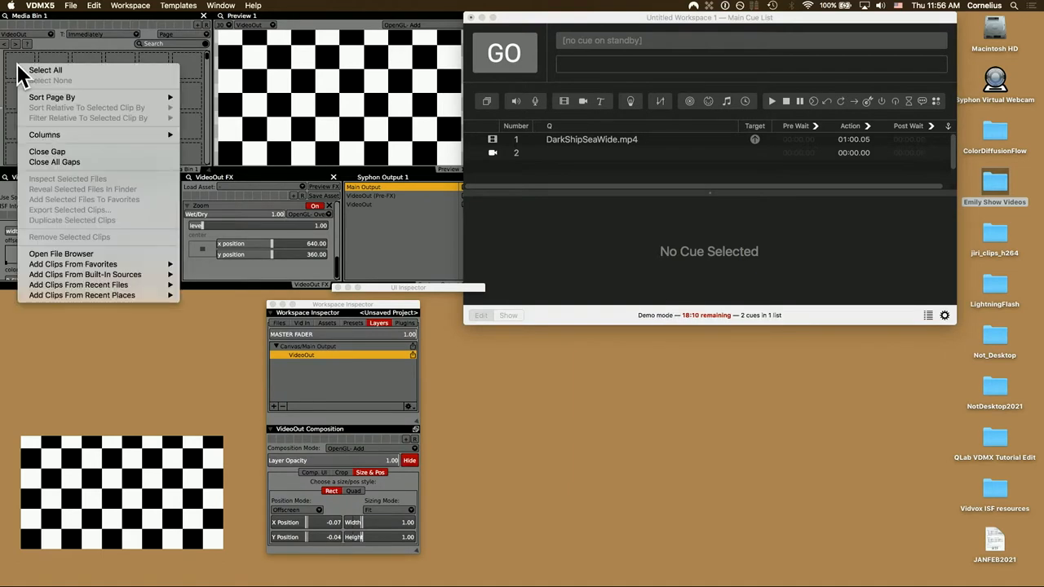
mouse_move(61, 253)
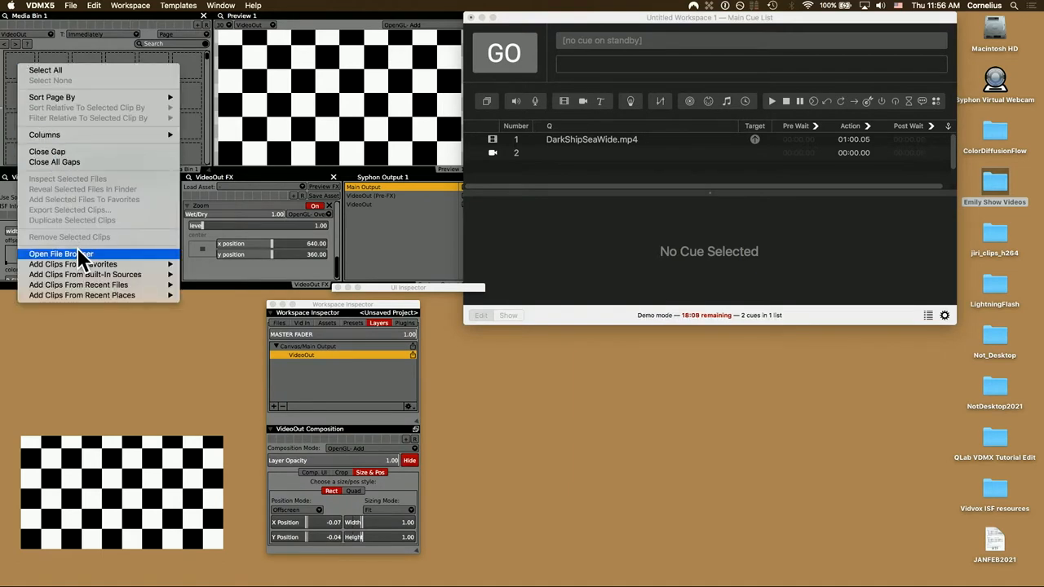
mouse_move(84, 274)
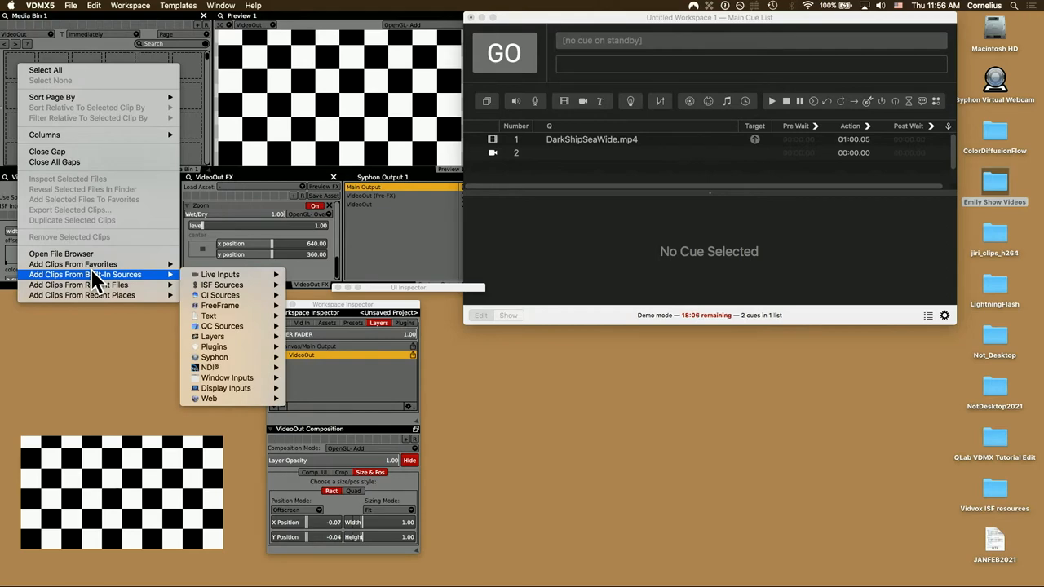
mouse_move(213, 357)
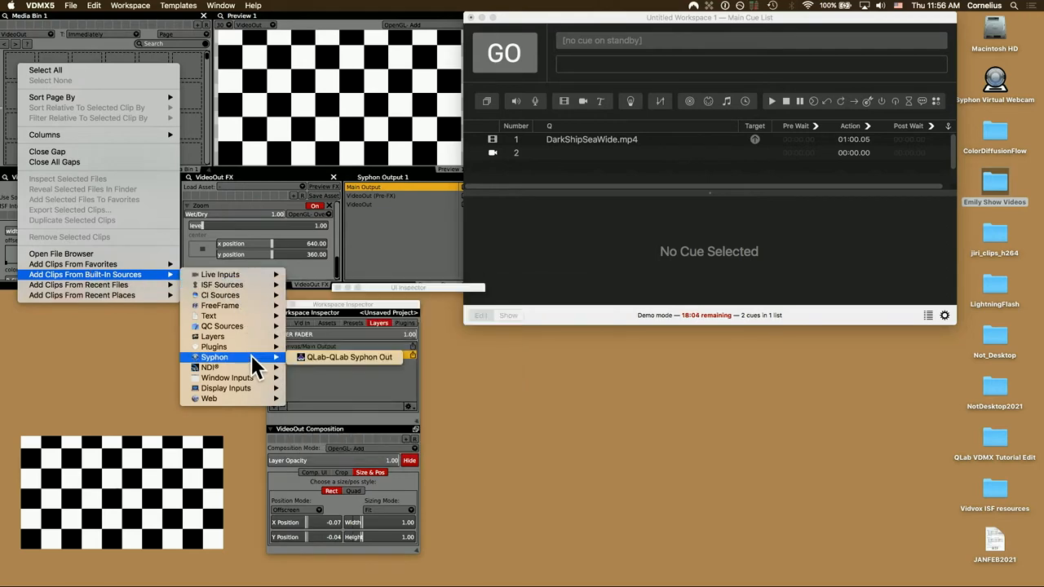
mouse_move(349, 357)
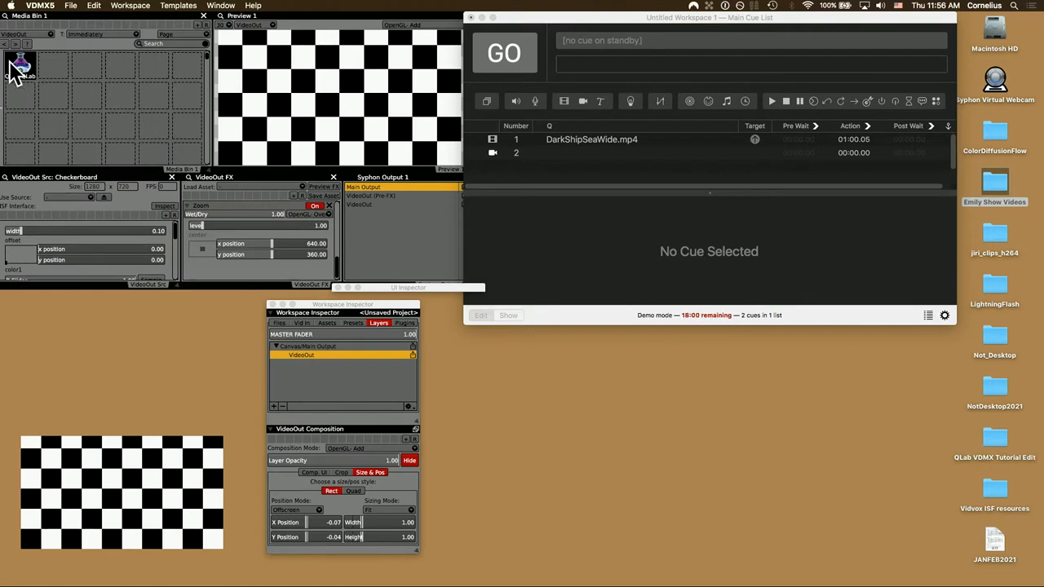
Play the QLab Syphon Out clip from the media bin on the VideoOut layer.
click(18, 63)
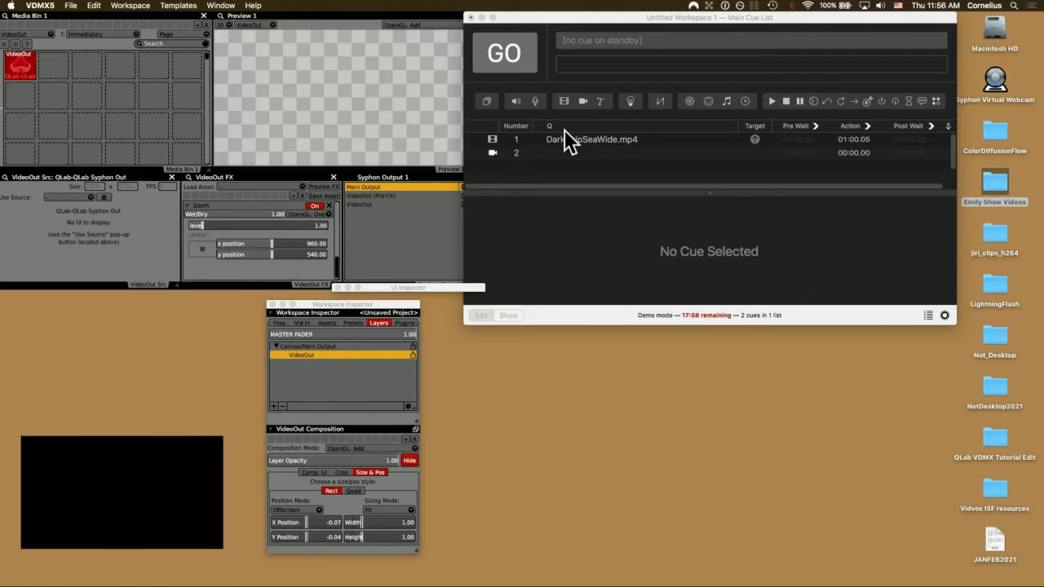
Start the DarkShipSeaWide.mp4 cue playing and move the Workspace Inspector aside.
click(592, 138)
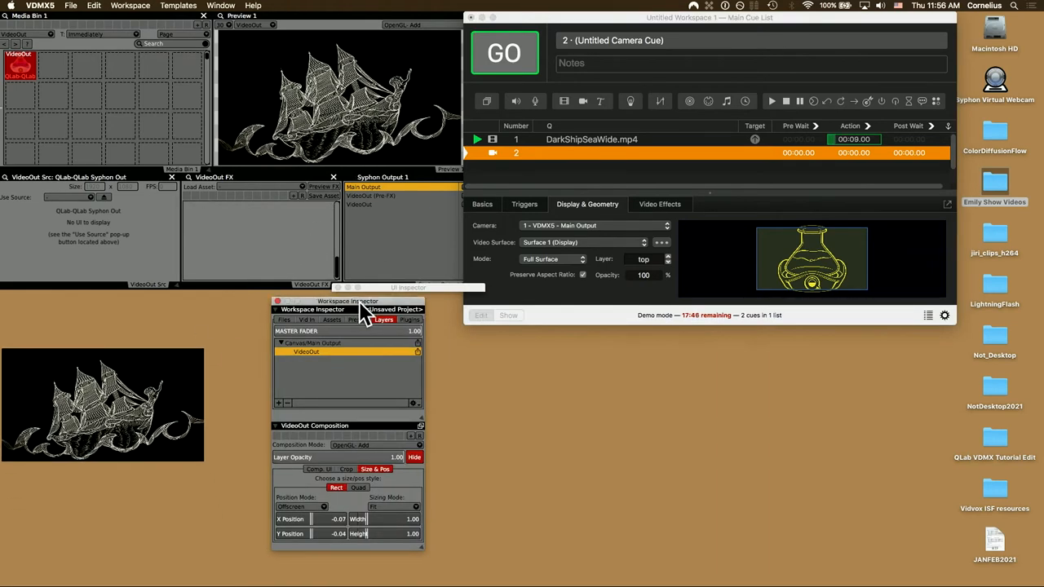
drag(346, 301, 604, 262)
text(Ship At Sea (QLab)
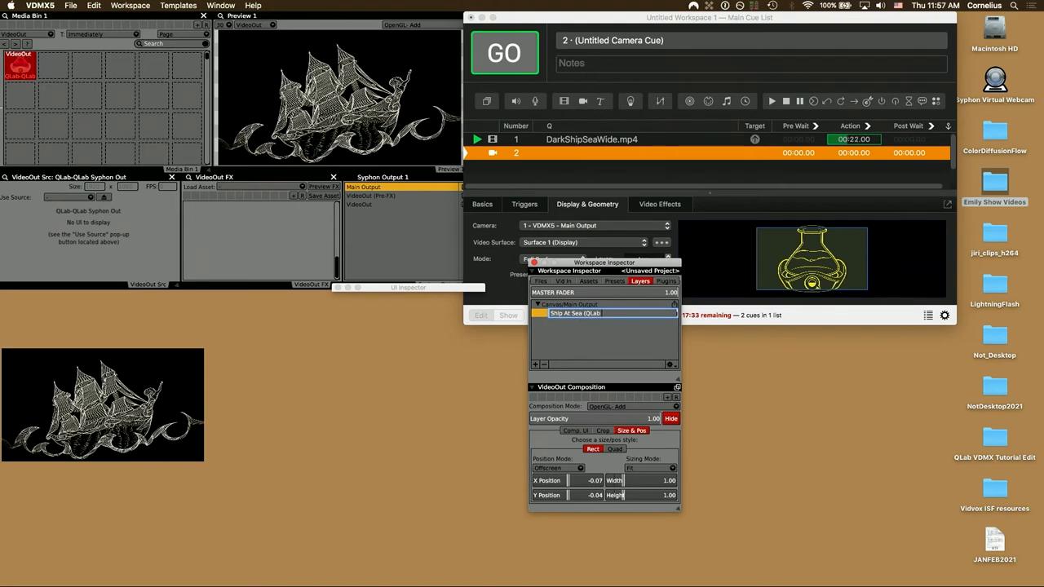
Rename the layer 'Ship At Sea (QLab Syphon)', then add and select a Lightning layer.
click(596, 313)
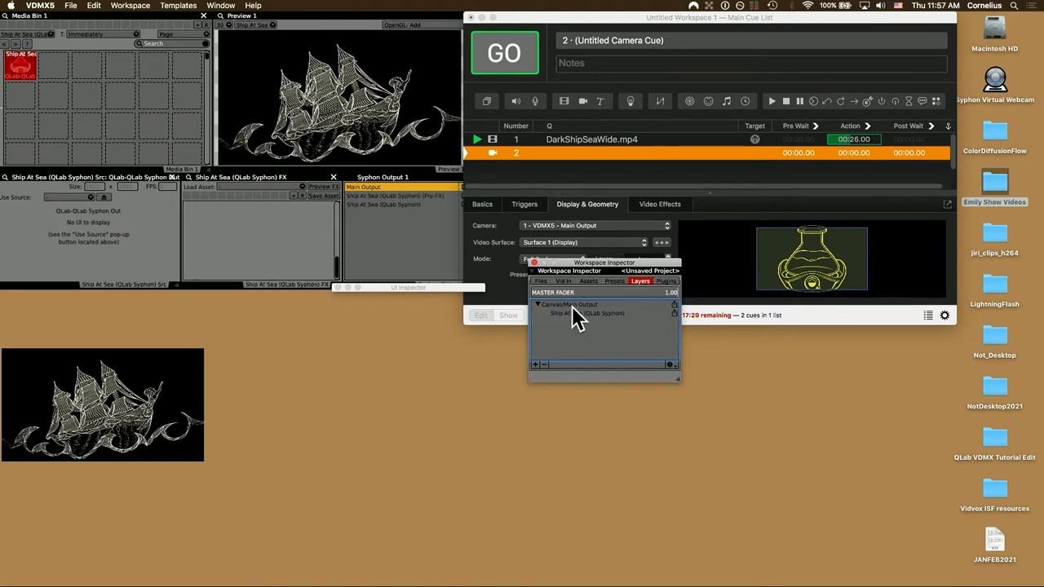
click(587, 313)
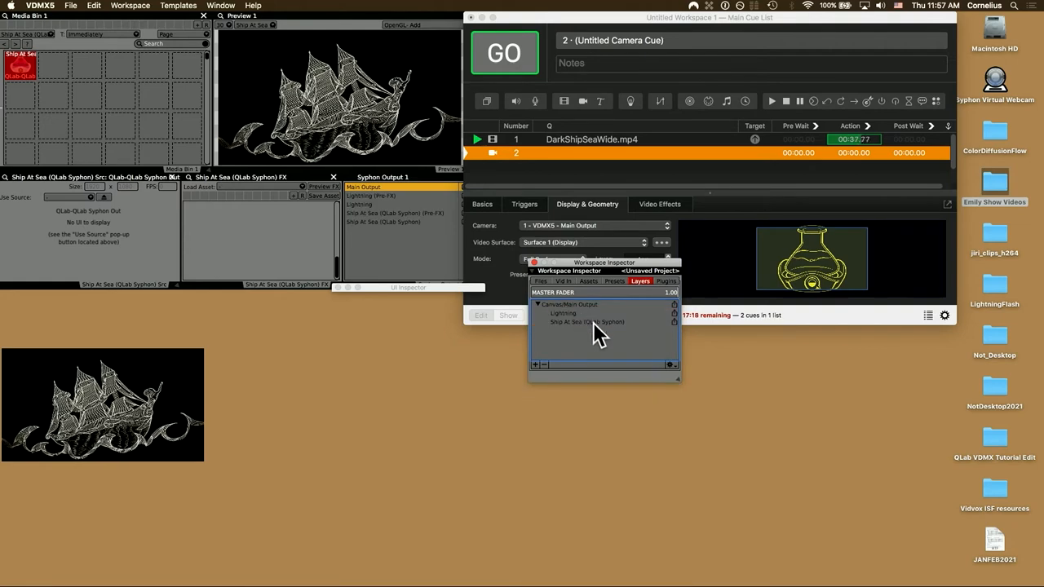
click(563, 314)
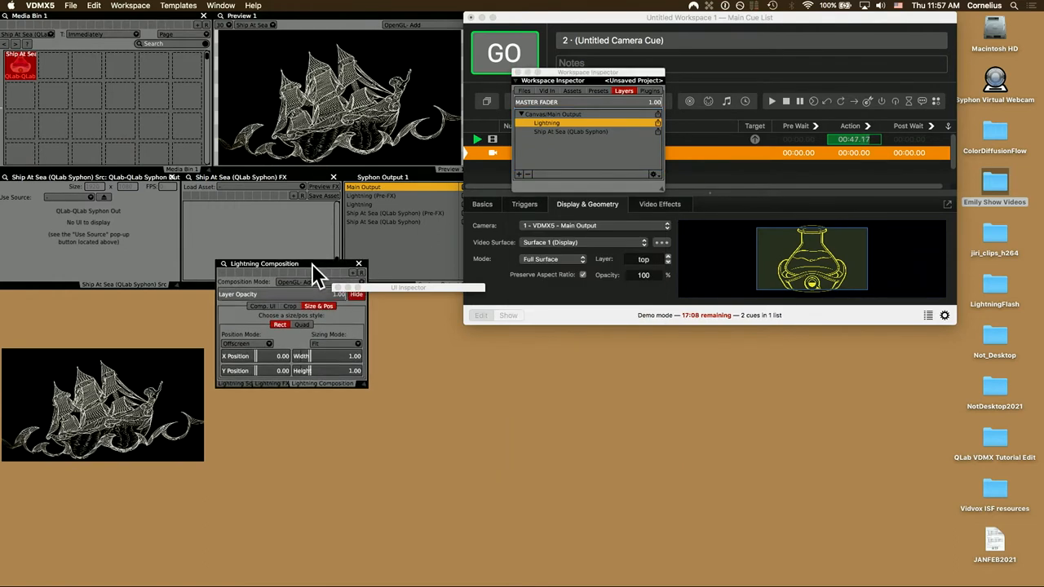
Move the Lightning blending window aside and point the media bin at the Lightning layer.
drag(265, 263, 306, 311)
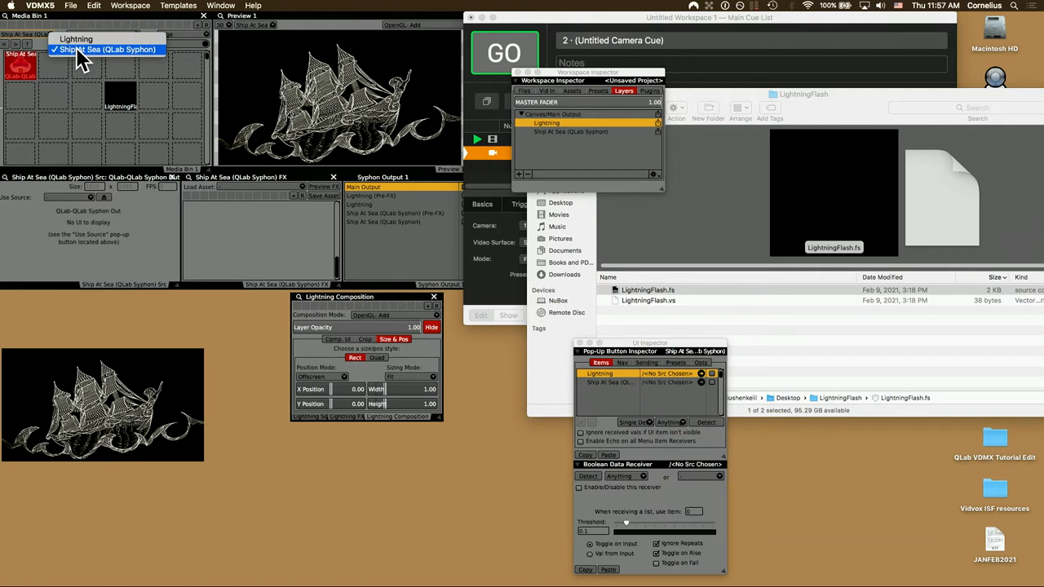
mouse_move(76, 39)
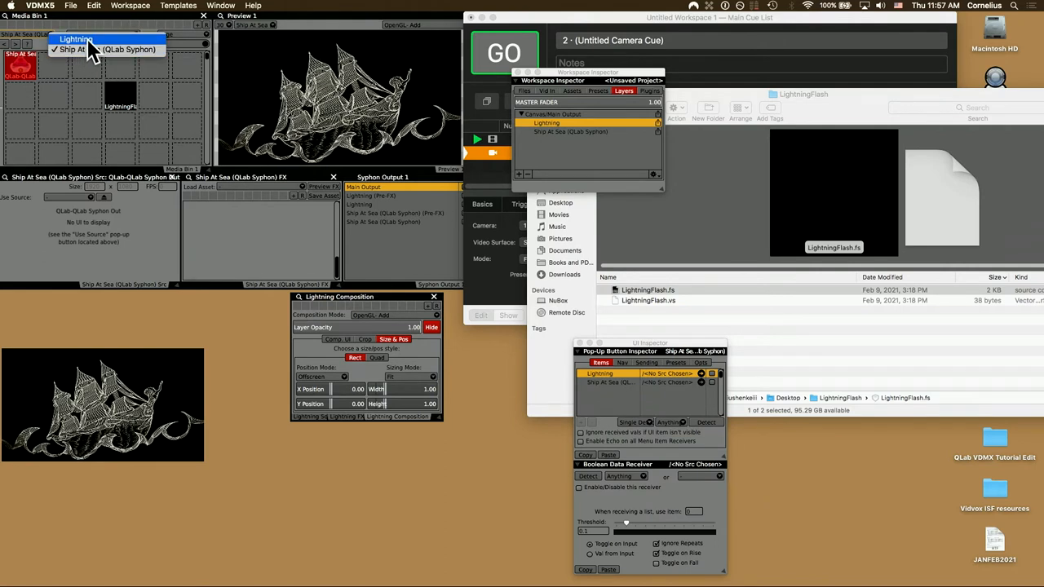
click(75, 39)
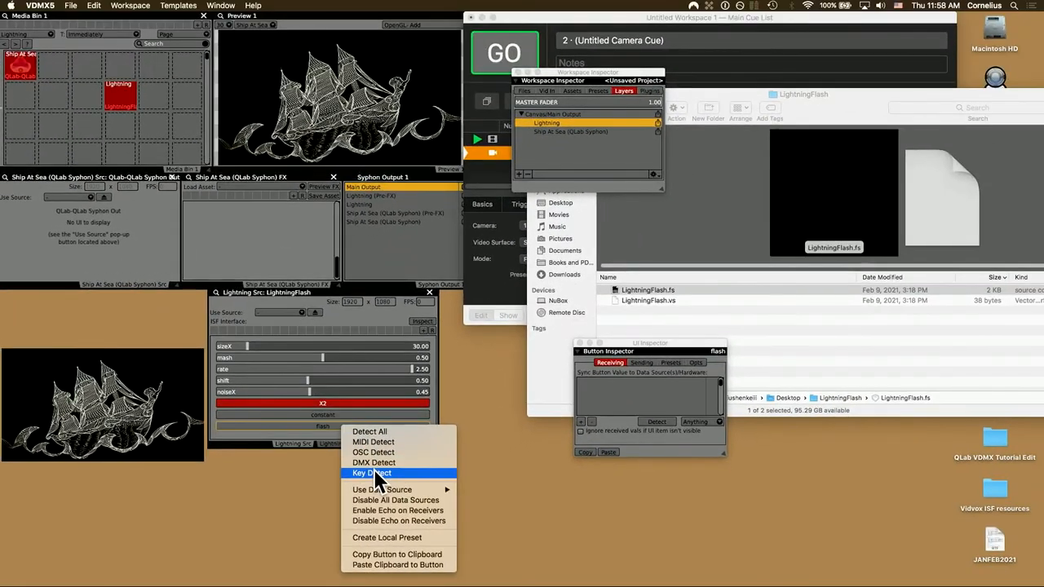
Assign the flash button keyboard trigger /Key/3 using Key Detect.
click(372, 473)
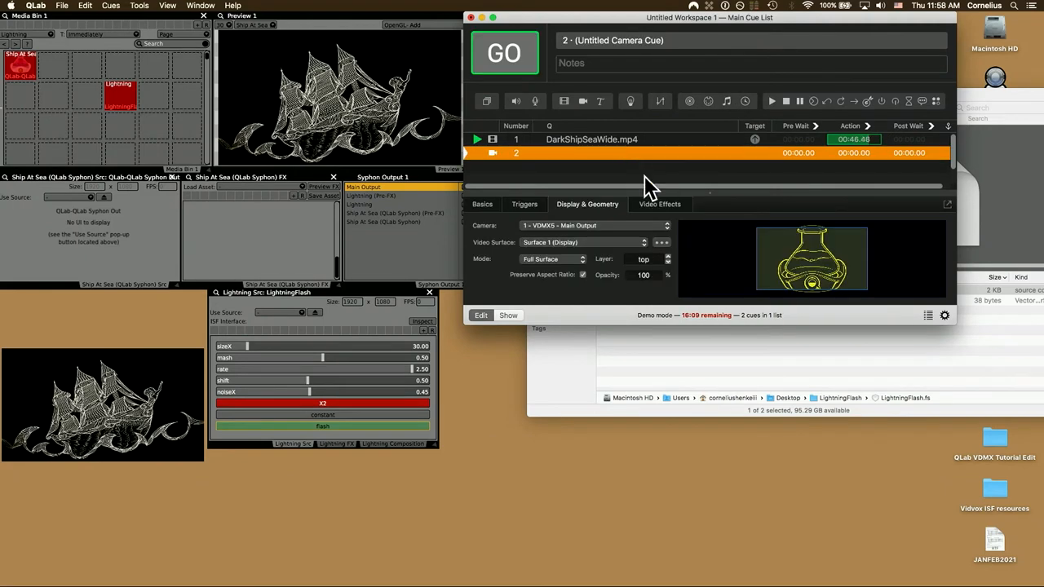
mouse_move(751, 502)
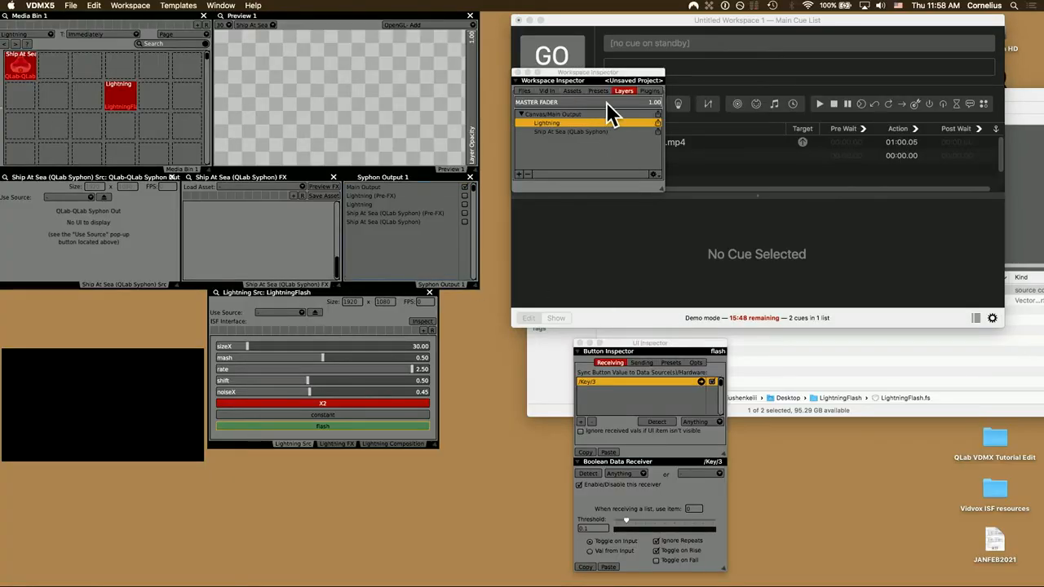
Add an Audio Analysis plugin in Workspace Inspector and show its bandpass filter window.
click(649, 91)
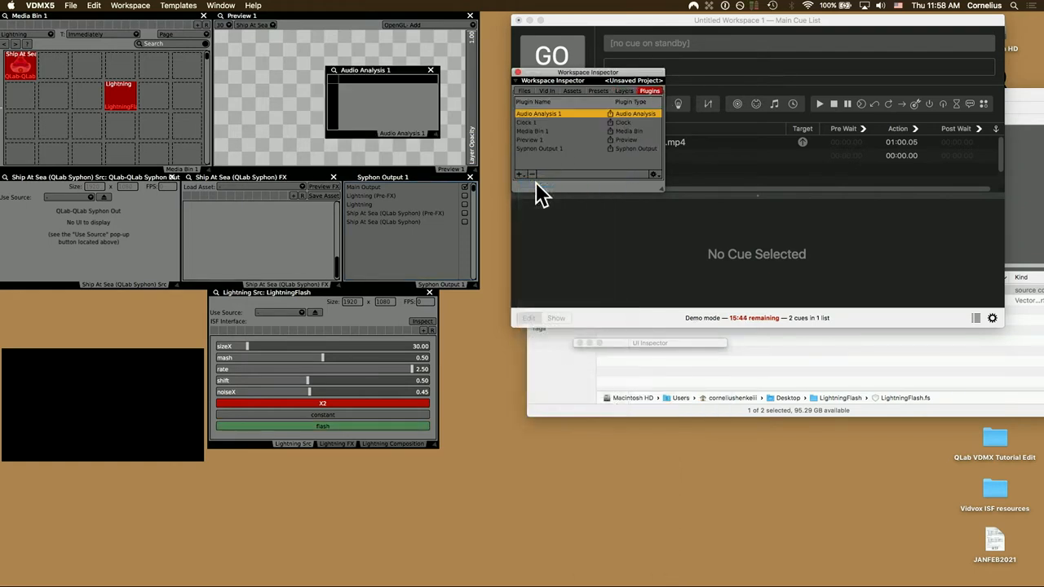
click(539, 113)
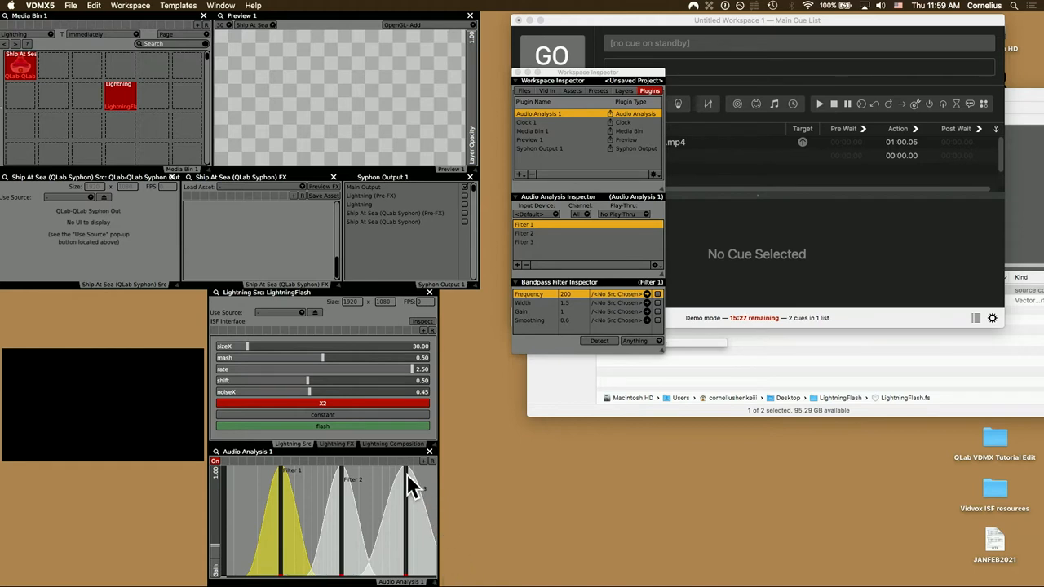
Set the lightning flash button's data source to Audio Analysis 1 Filter 3.
right_click(322, 426)
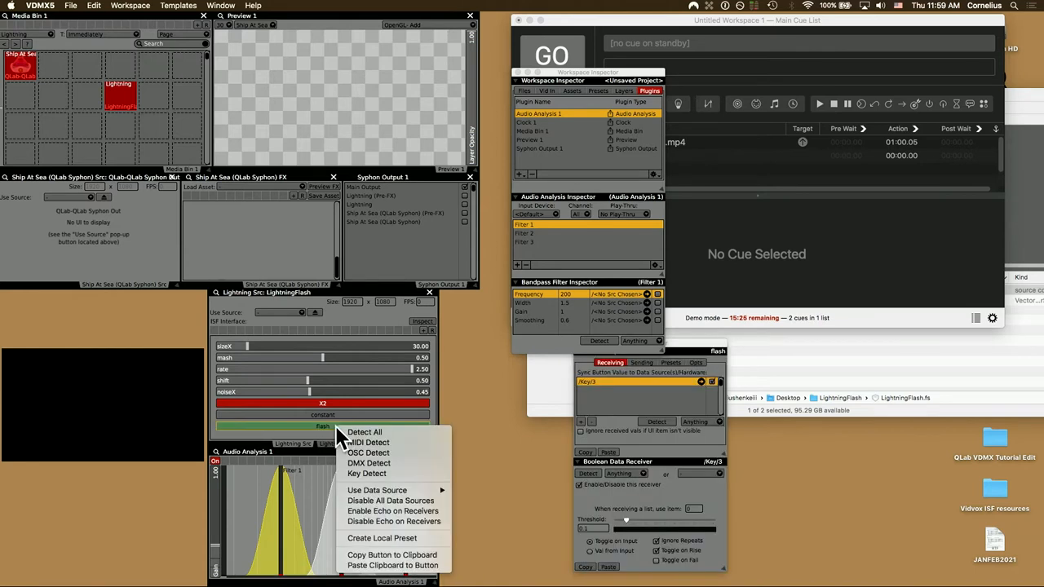
mouse_move(377, 491)
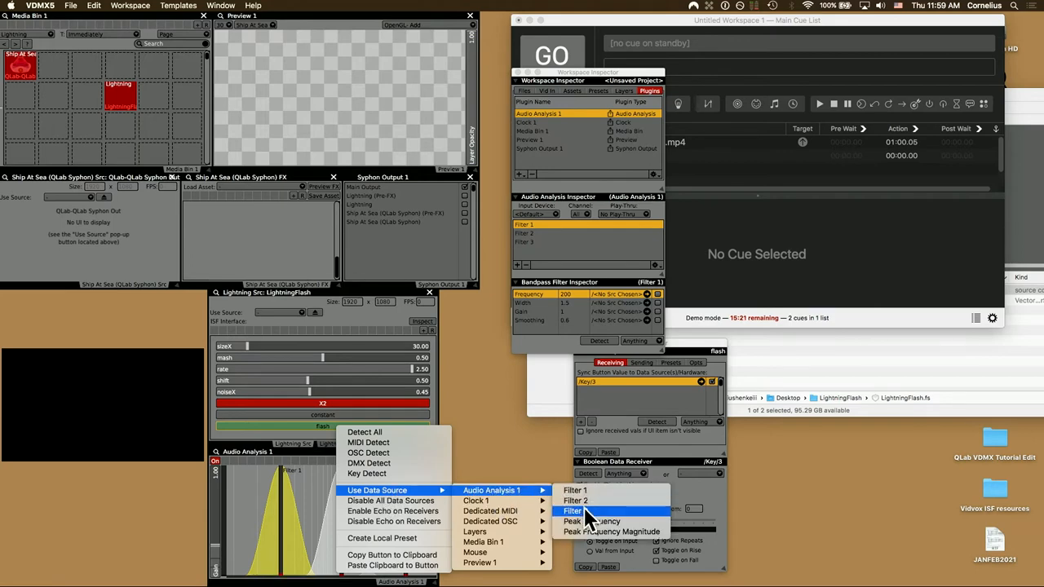
click(575, 500)
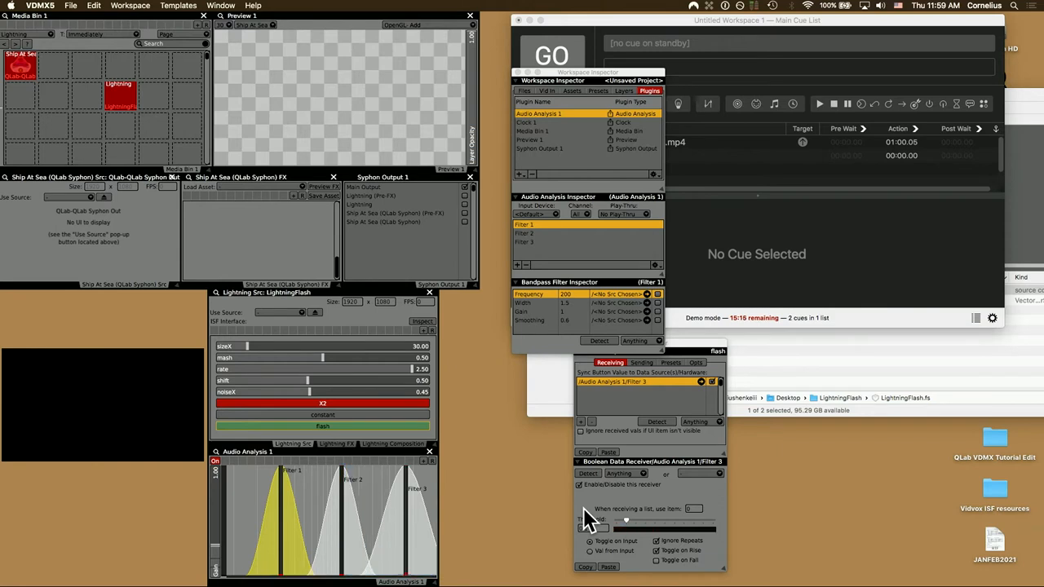
click(748, 168)
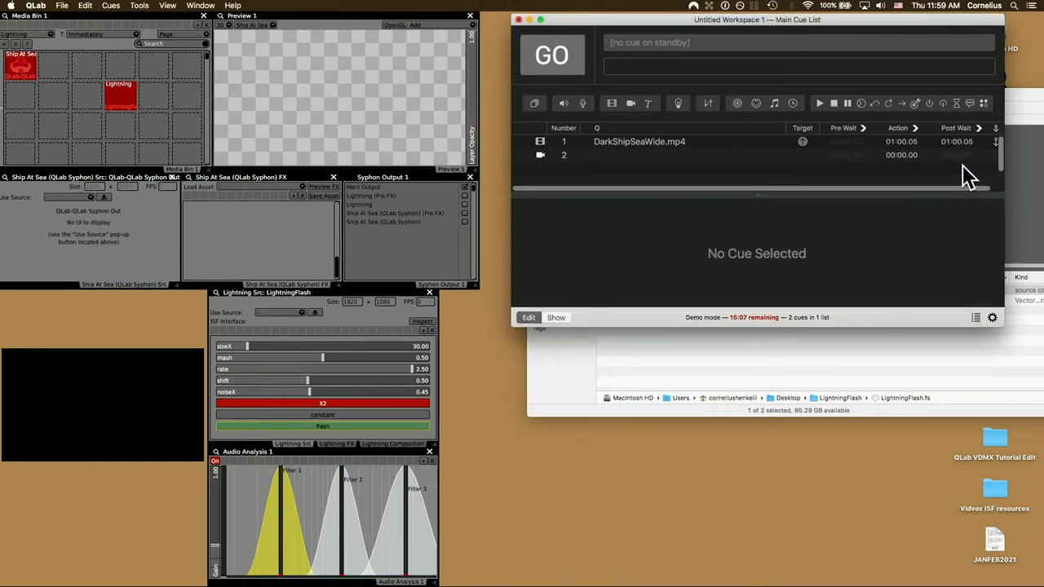
Check the ship video and camera cues' output settings, then reselect the ship video cue.
click(639, 141)
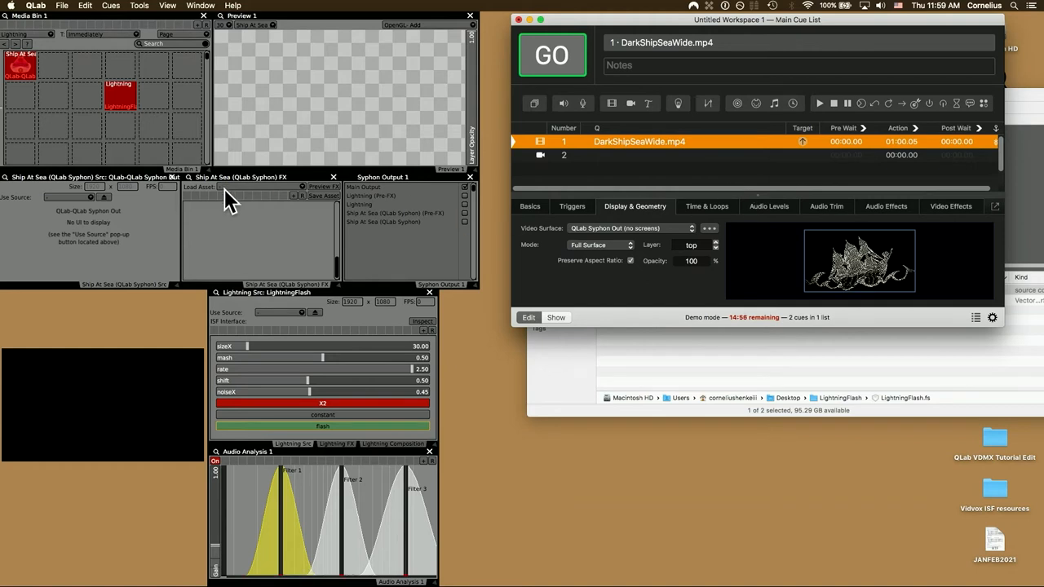
mouse_move(596, 168)
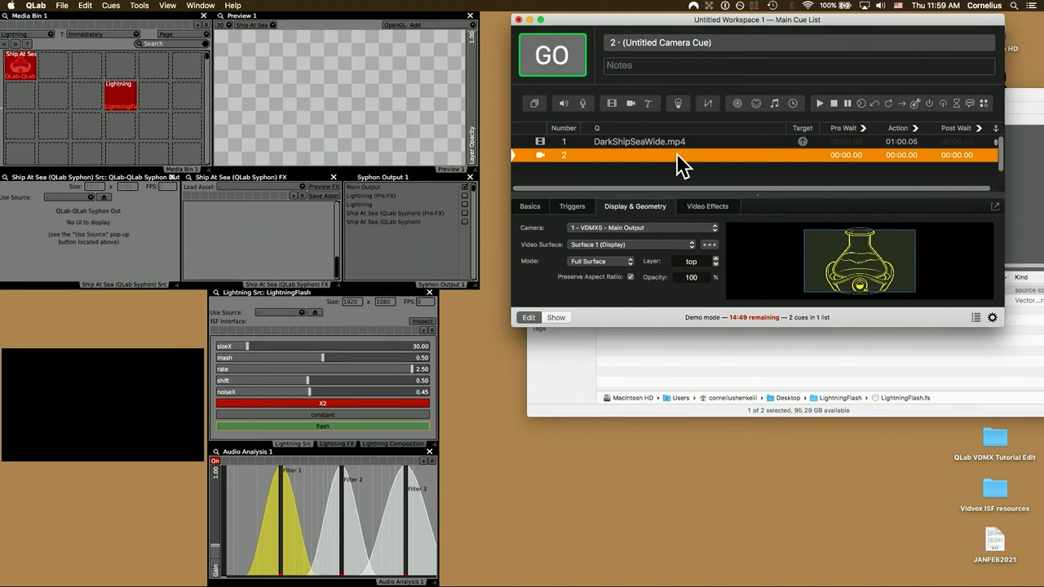
click(639, 142)
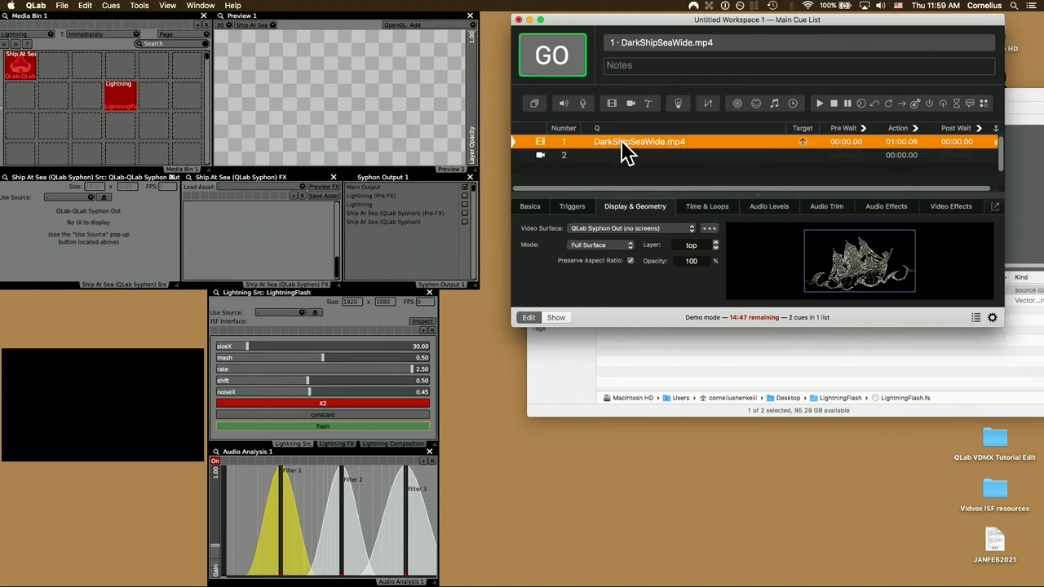
click(552, 55)
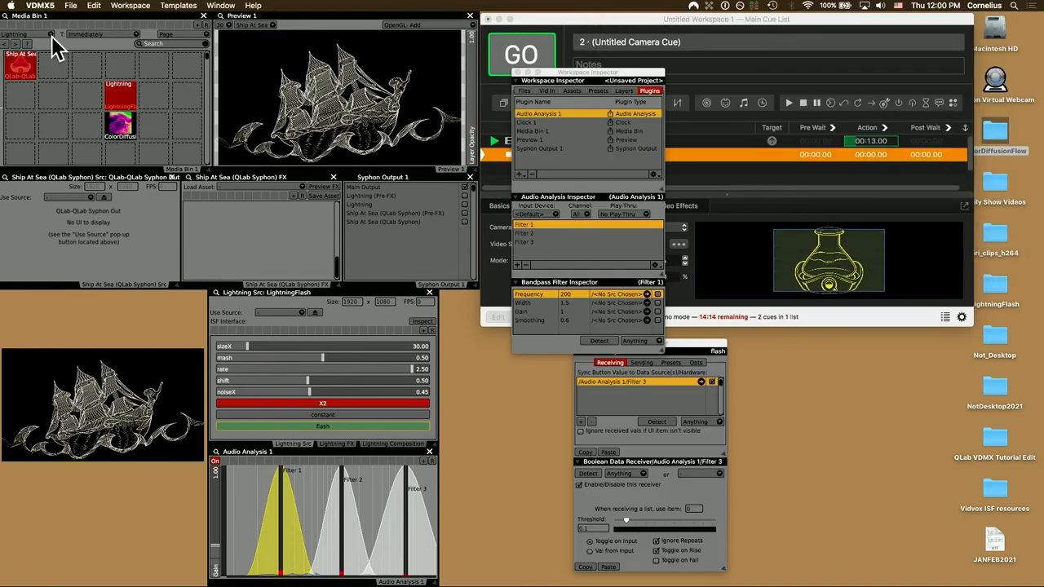
Route media bin clips to the Lightning layer and show that layer's blend mode choices.
click(120, 126)
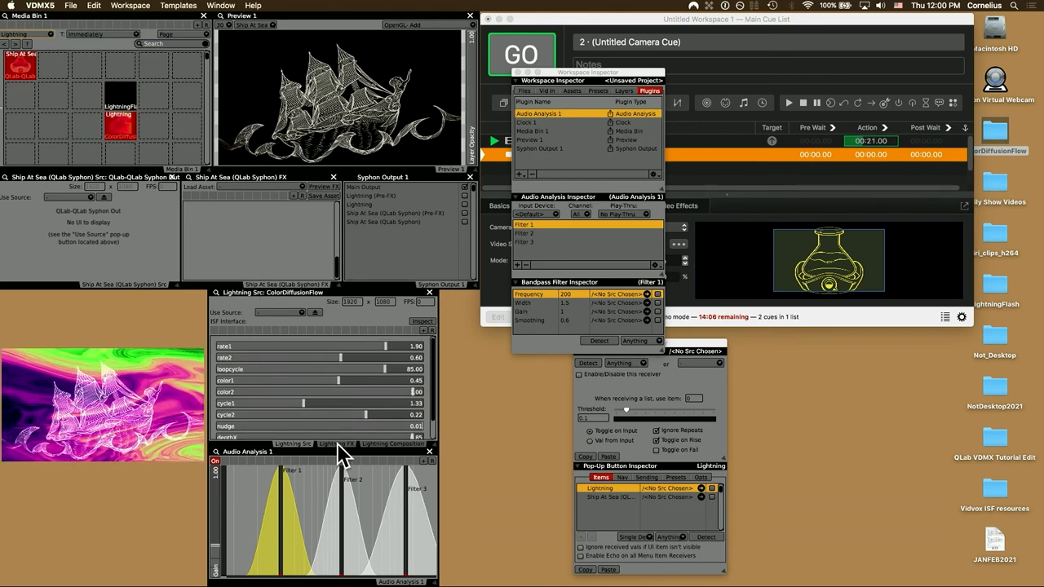
click(393, 443)
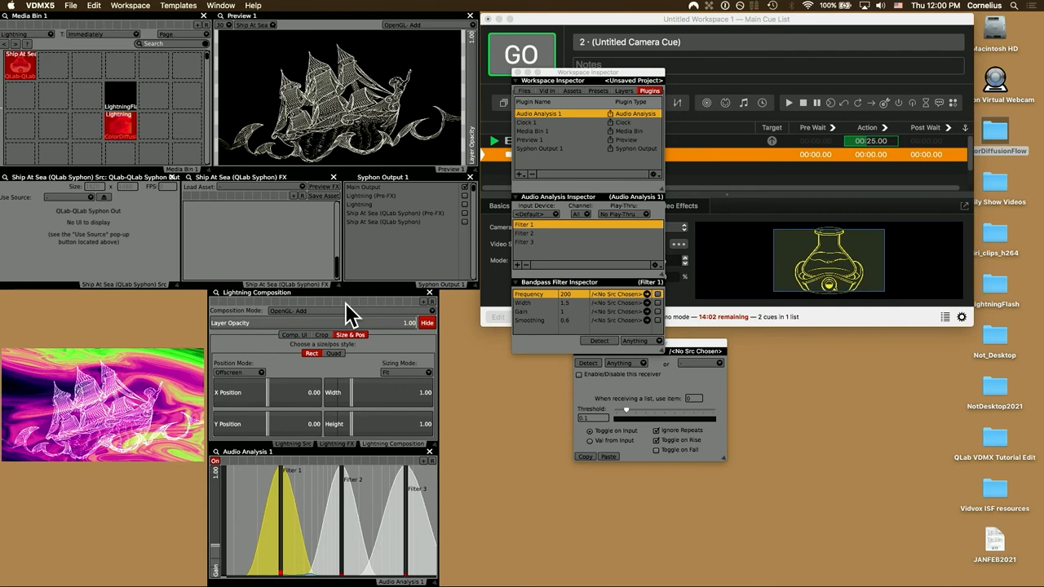
click(289, 311)
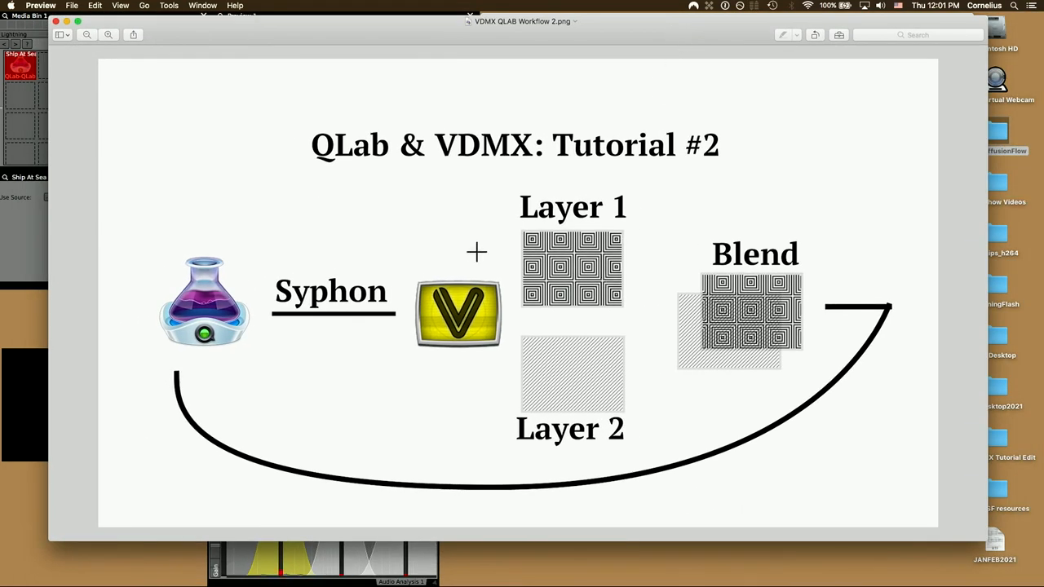
mouse_move(416, 296)
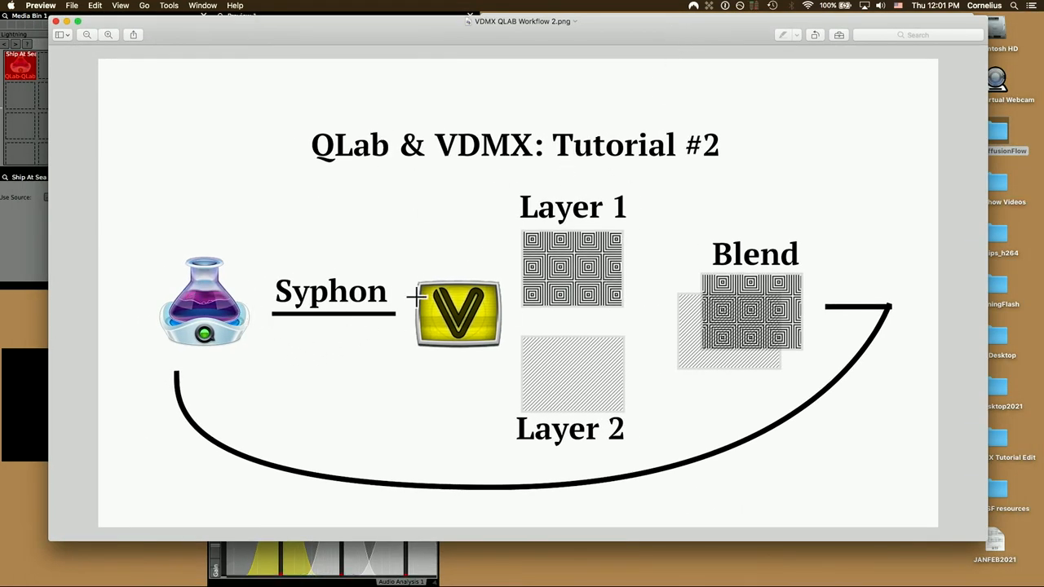
mouse_move(144, 292)
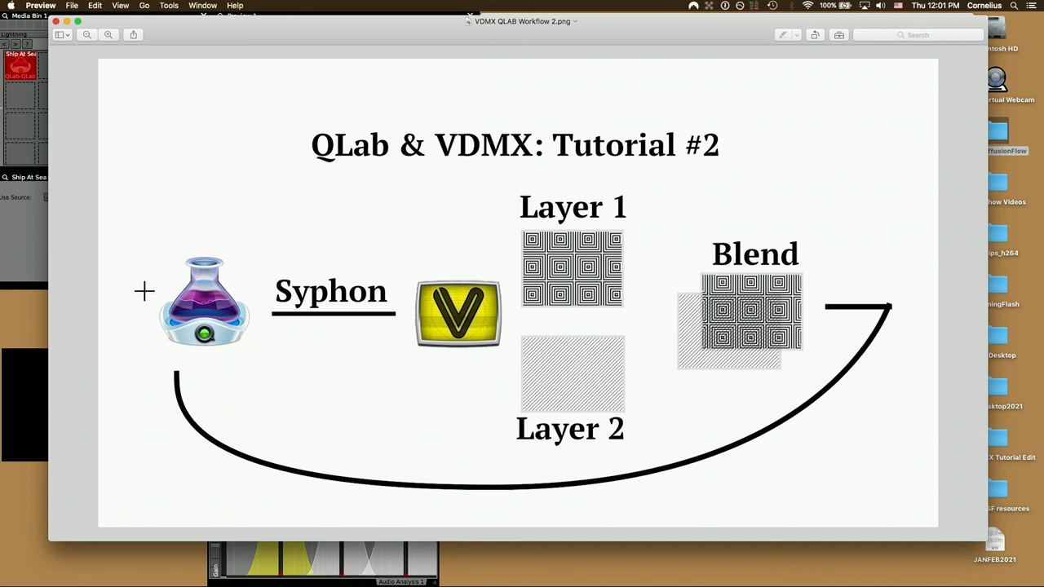